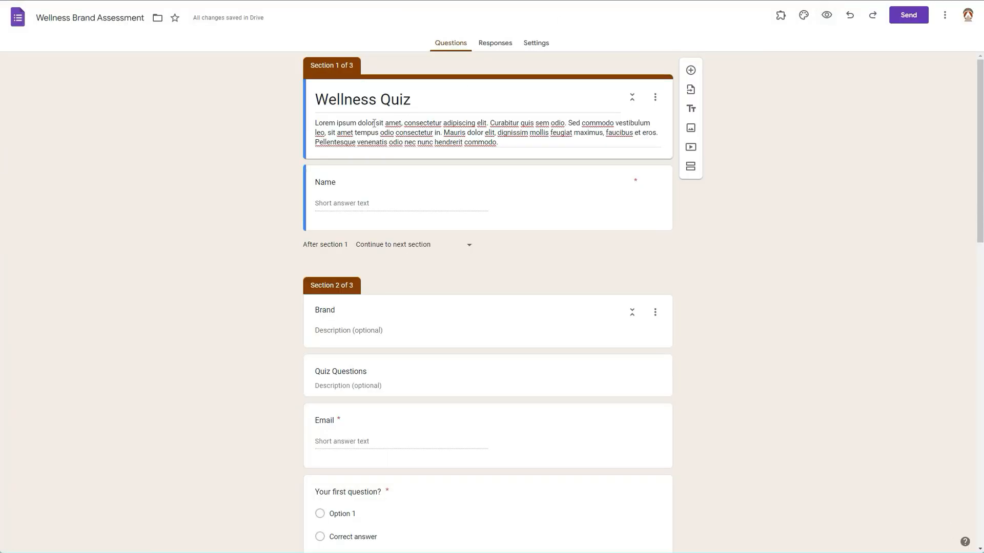
{"action": "mouse_move", "coordinate": [803, 15]}
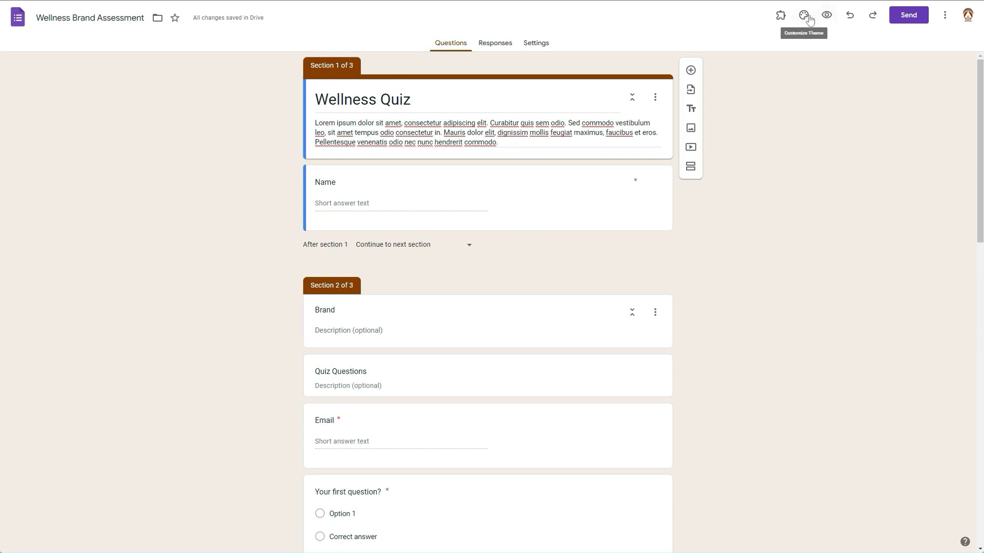
- Browse the header font list in the theme settings, leaving the header on Roboto
{"action": "left_click", "coordinate": [803, 14]}
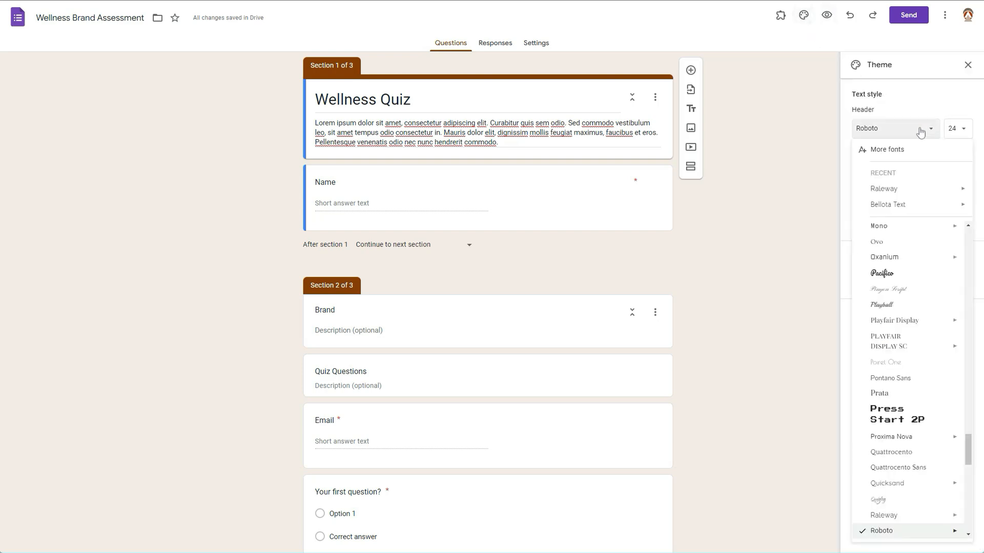
{"action": "mouse_move", "coordinate": [894, 204]}
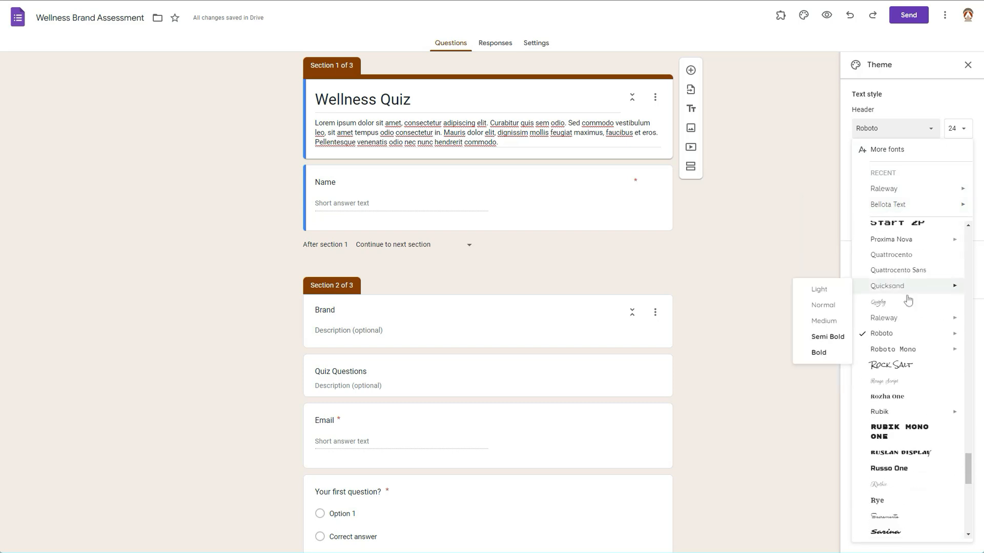
{"action": "scroll", "scroll_direction": "down", "scroll_amount": 3}
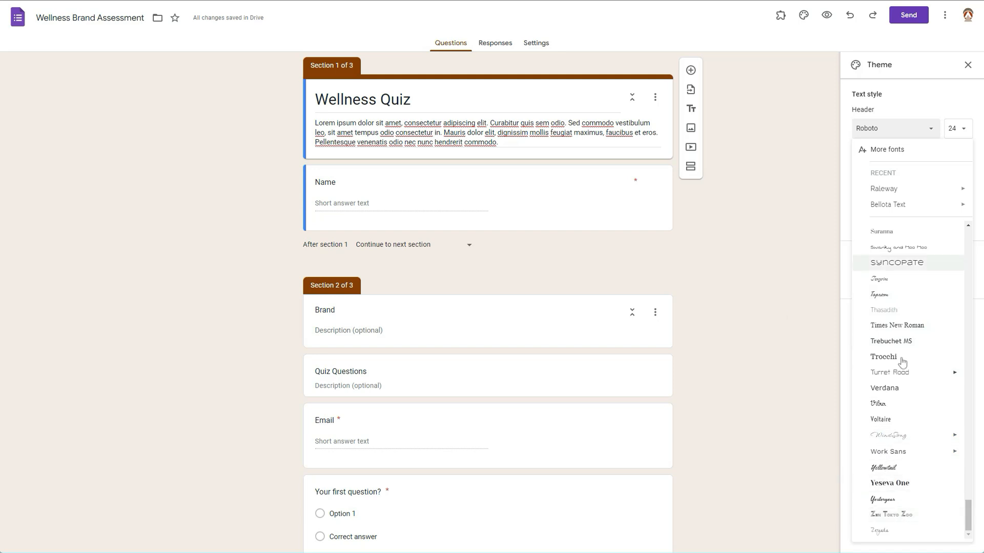
{"action": "left_click", "coordinate": [887, 150]}
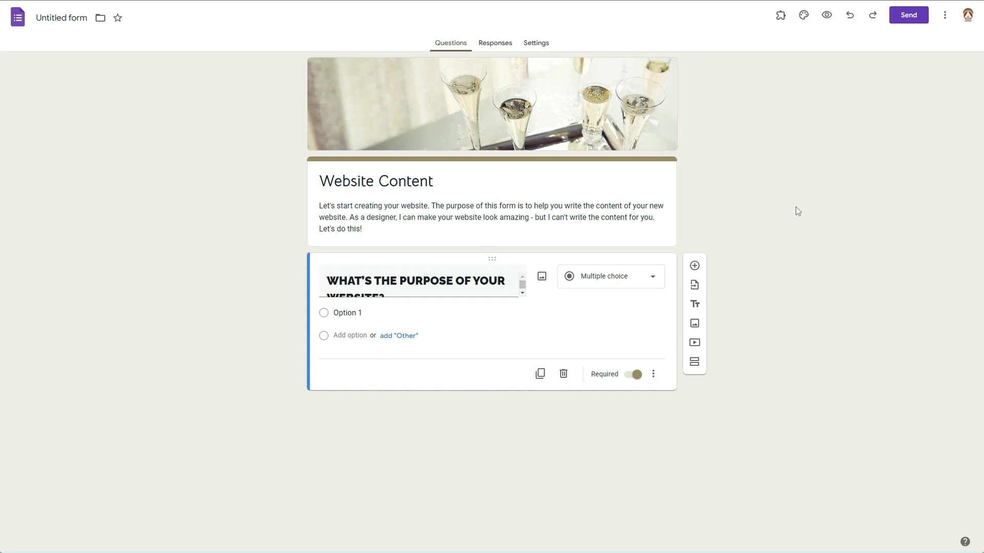
{"action": "mouse_move", "coordinate": [797, 171]}
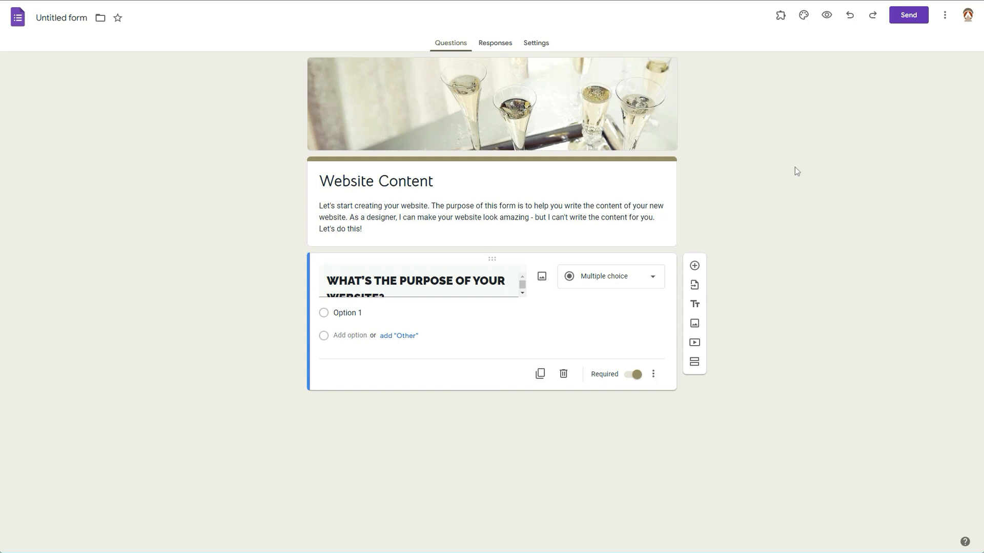
{"action": "mouse_move", "coordinate": [782, 170]}
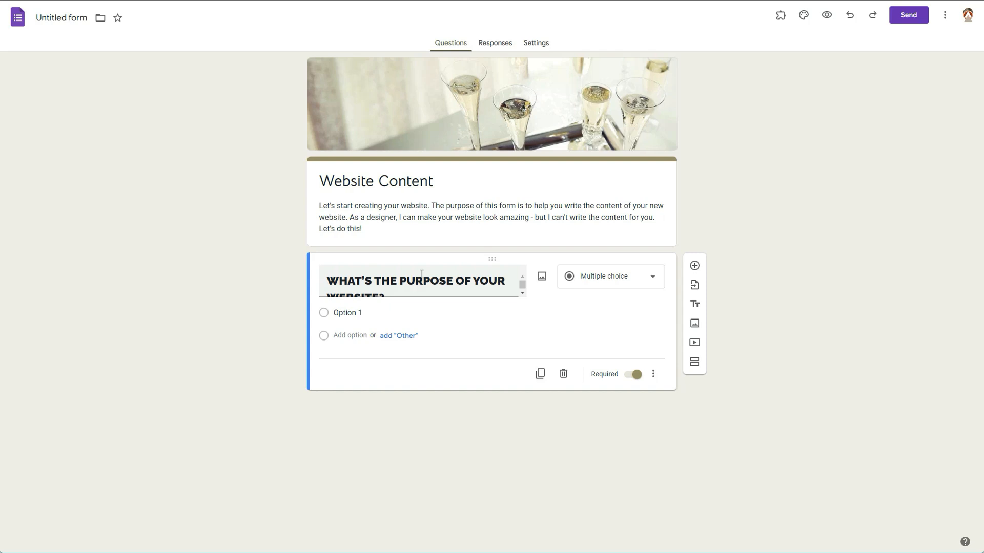
{"action": "mouse_move", "coordinate": [597, 239]}
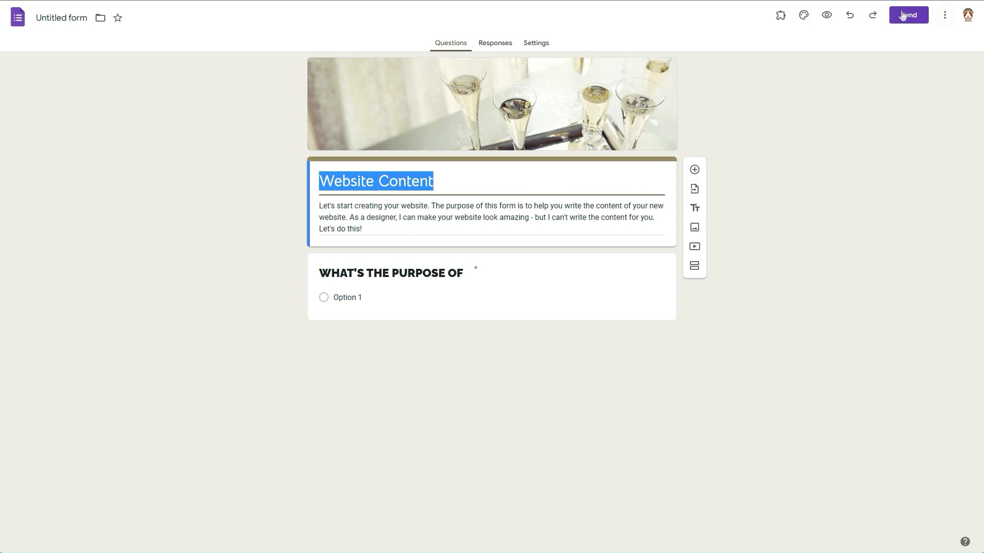
{"action": "mouse_move", "coordinate": [803, 14]}
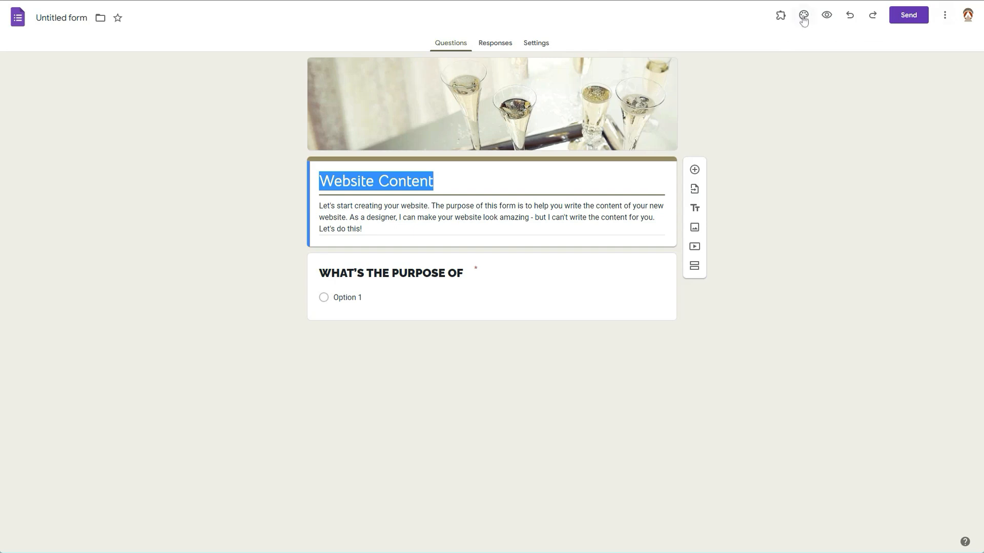
- Review the theme text sizes, keeping header 24, question 18 and body text 12
{"action": "left_click", "coordinate": [803, 15]}
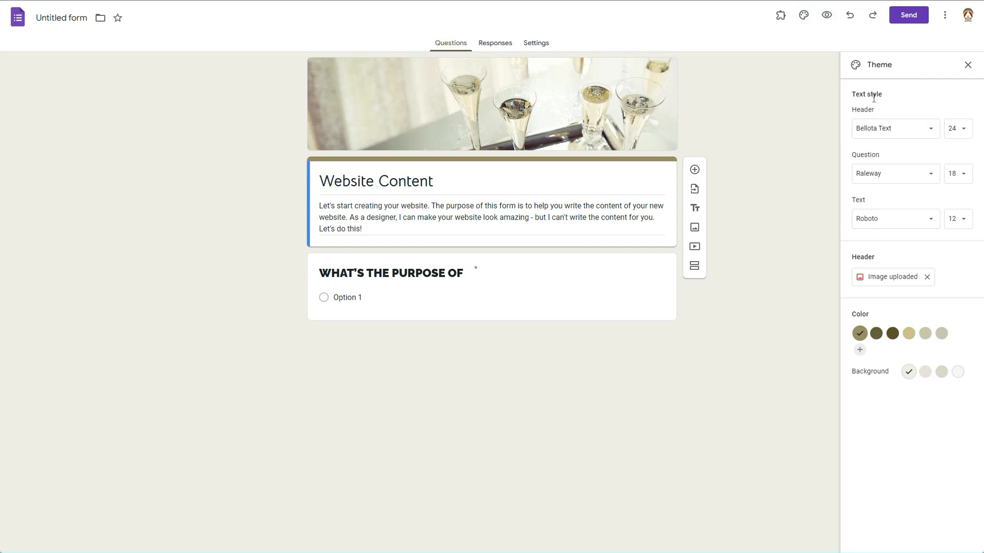
{"action": "mouse_move", "coordinate": [871, 242]}
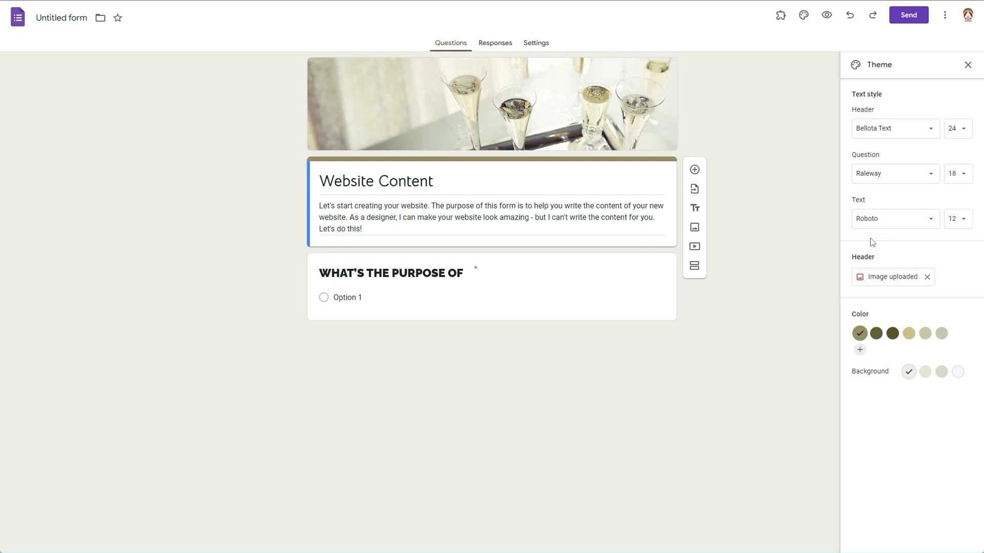
{"action": "mouse_move", "coordinate": [826, 190]}
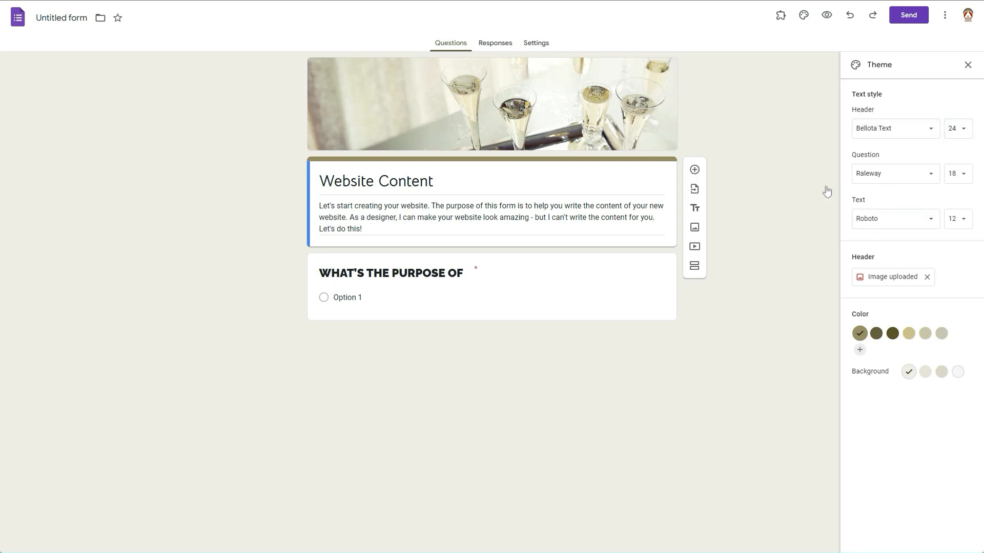
{"action": "mouse_move", "coordinate": [861, 211]}
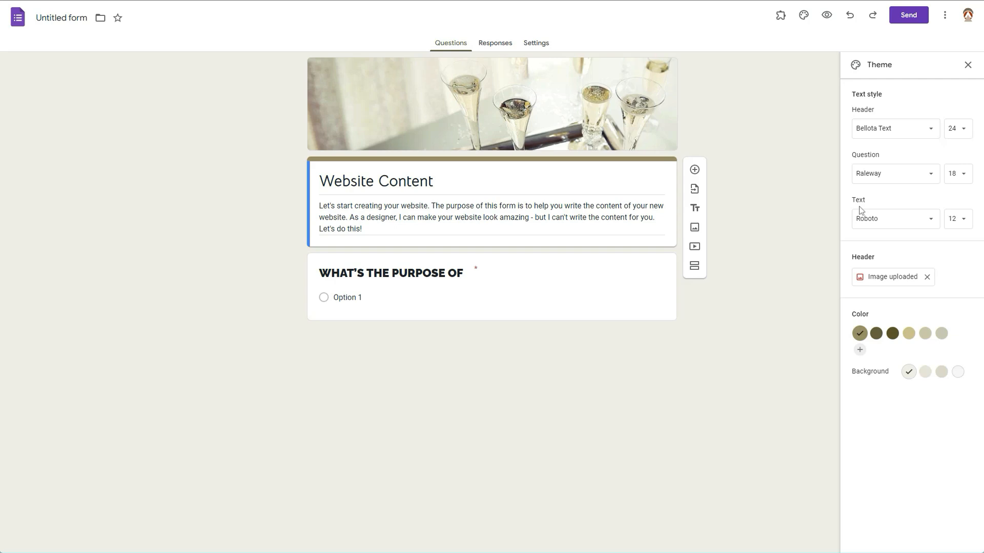
{"action": "left_click", "coordinate": [959, 129]}
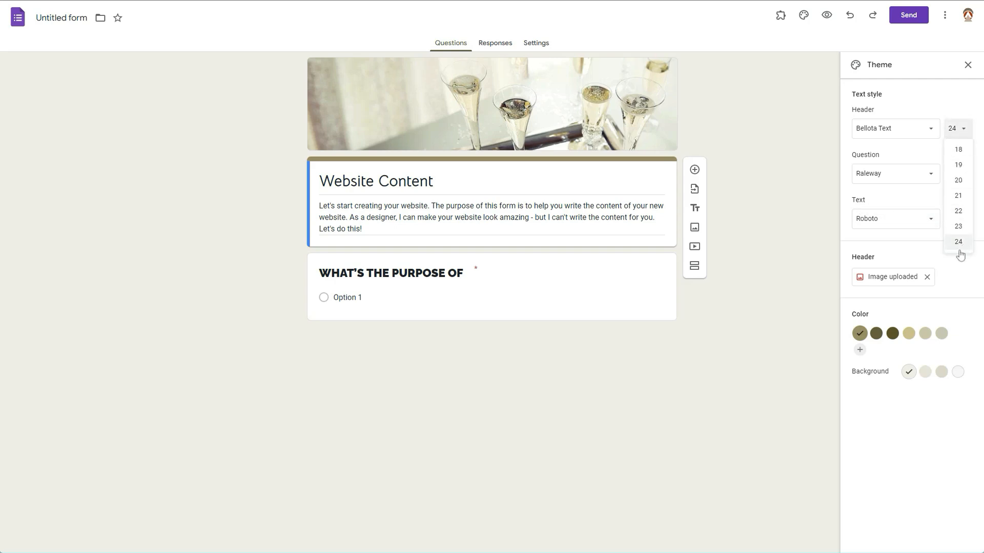
{"action": "left_click", "coordinate": [959, 173]}
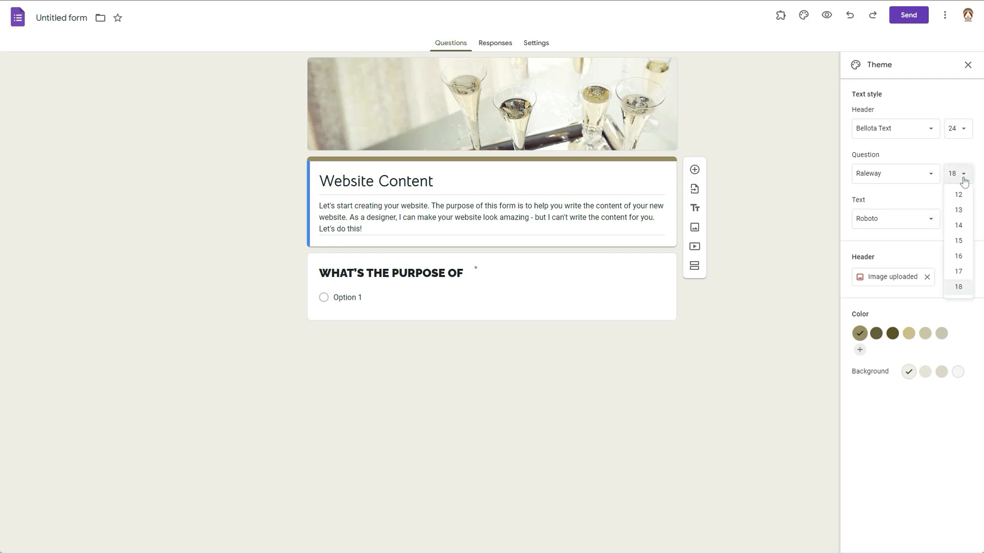
{"action": "left_click", "coordinate": [955, 218]}
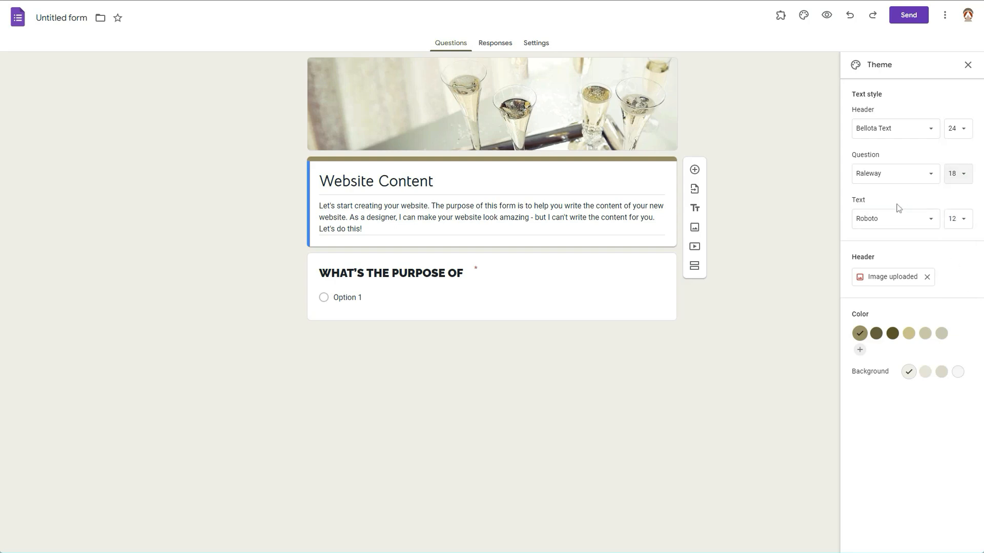
{"action": "left_click", "coordinate": [957, 129]}
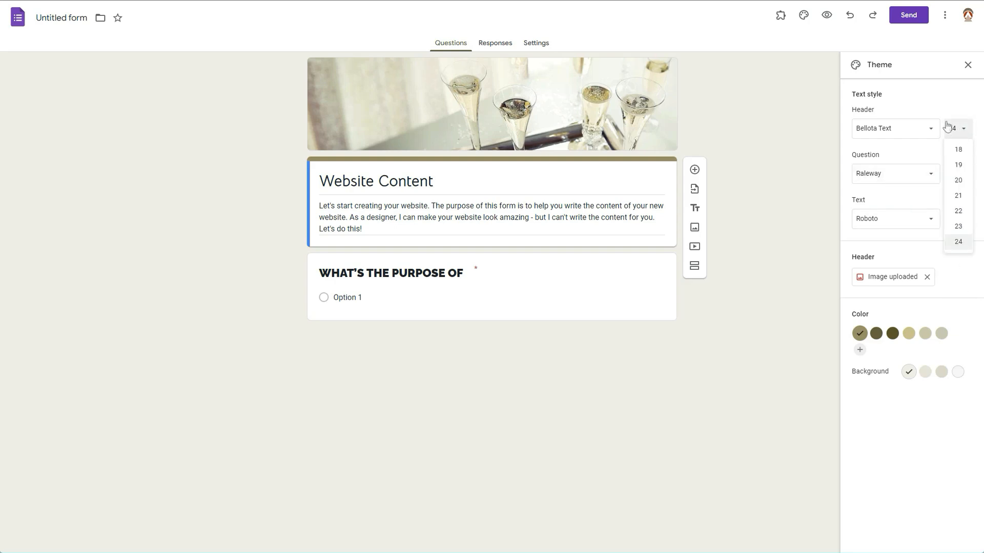
{"action": "left_click", "coordinate": [958, 241]}
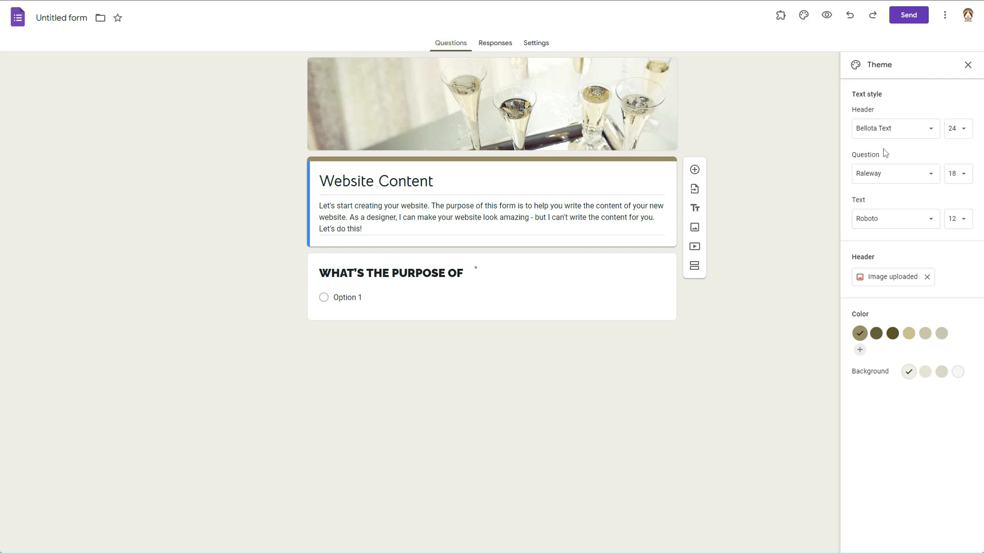
{"action": "mouse_move", "coordinate": [883, 150]}
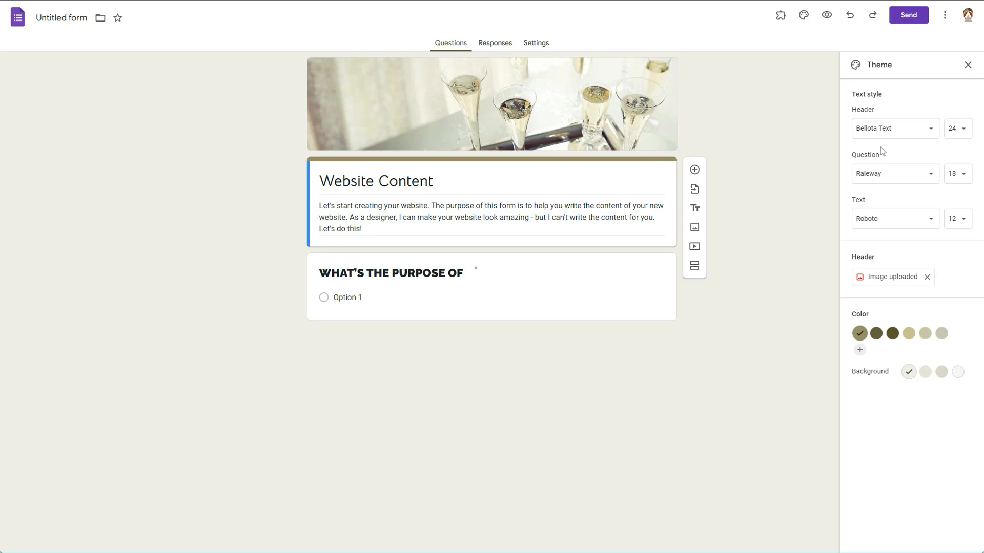
{"action": "mouse_move", "coordinate": [672, 202]}
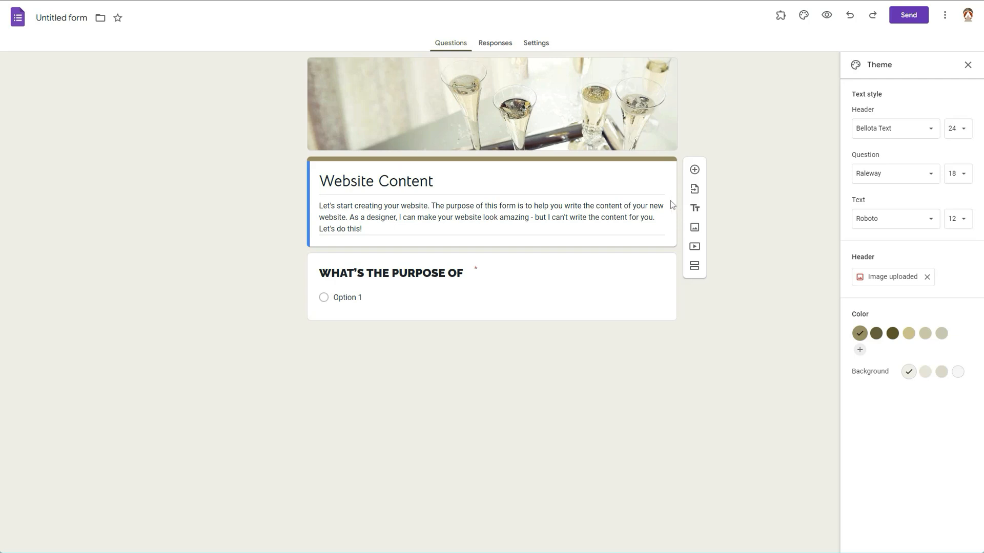
{"action": "mouse_move", "coordinate": [681, 338]}
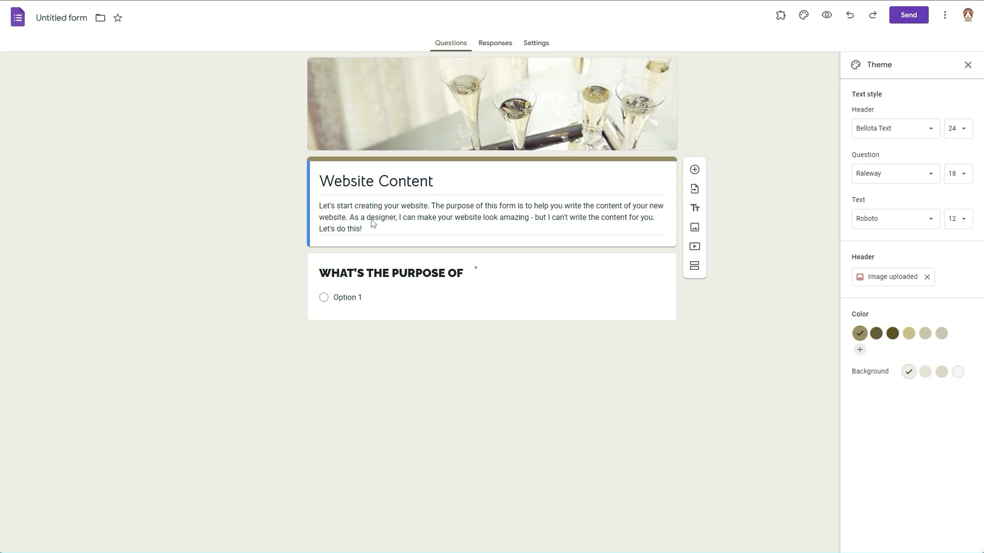
{"action": "mouse_move", "coordinate": [914, 145]}
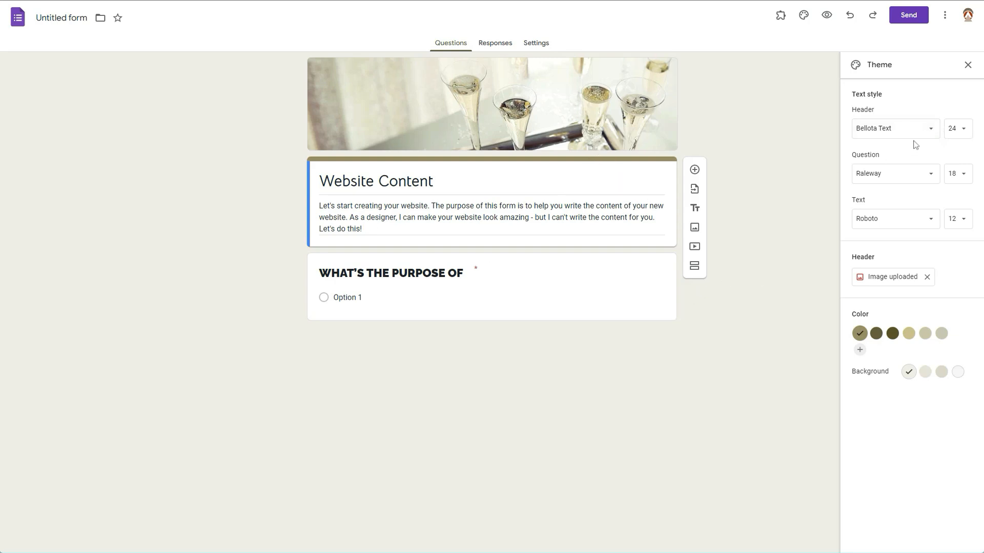
{"action": "mouse_move", "coordinate": [398, 205]}
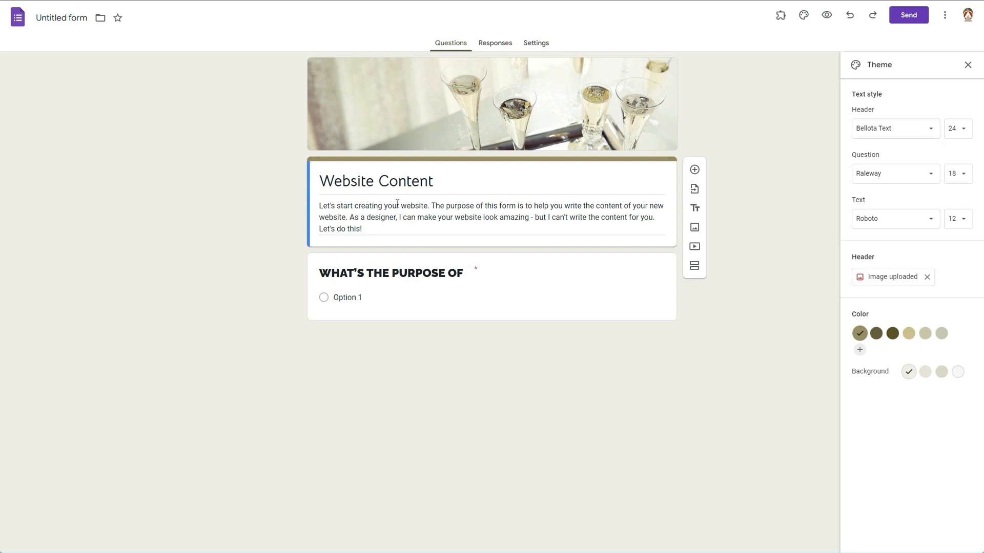
- Switch the form background to the lightest swatch in the Theme panel
{"action": "left_click", "coordinate": [395, 180]}
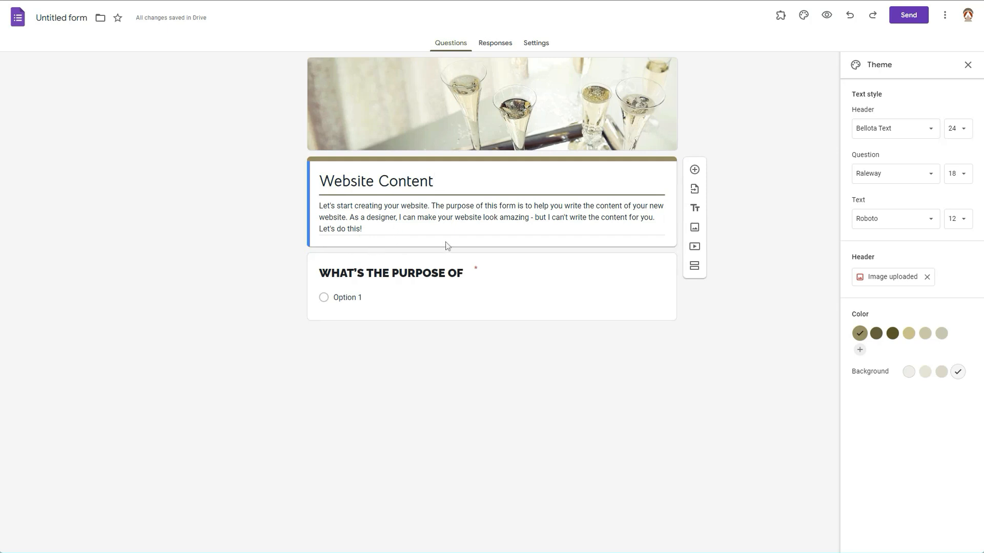
{"action": "mouse_move", "coordinate": [368, 248]}
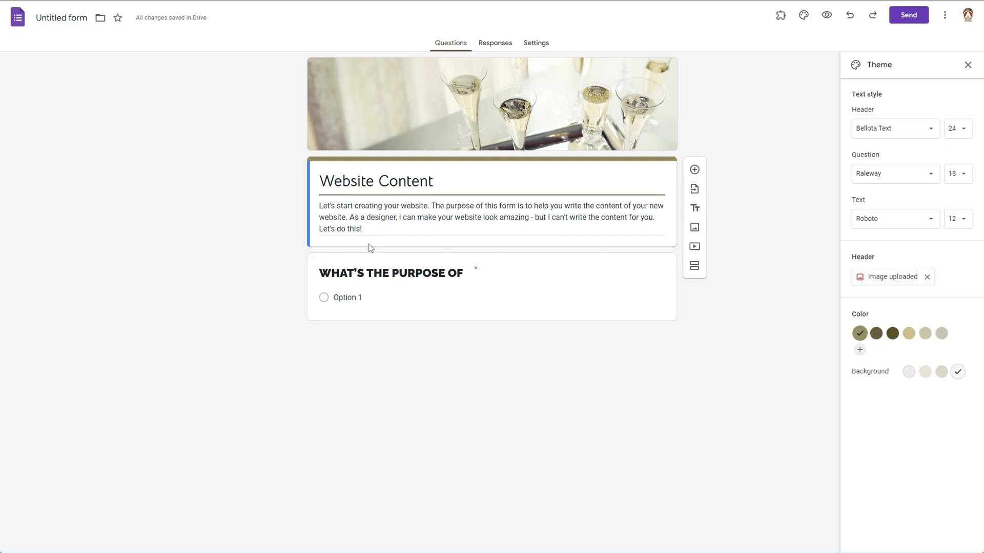
{"action": "mouse_move", "coordinate": [379, 241]}
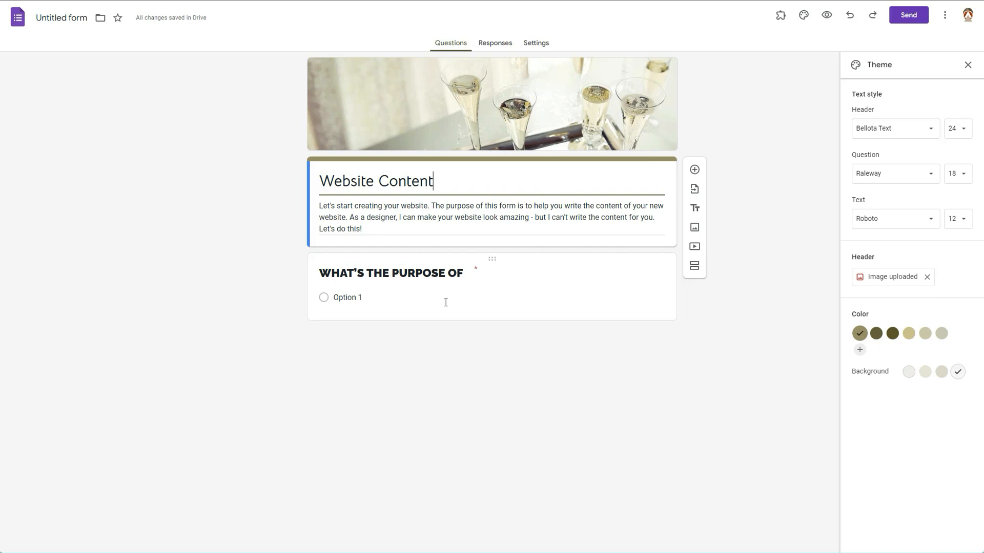
{"action": "mouse_move", "coordinate": [685, 308]}
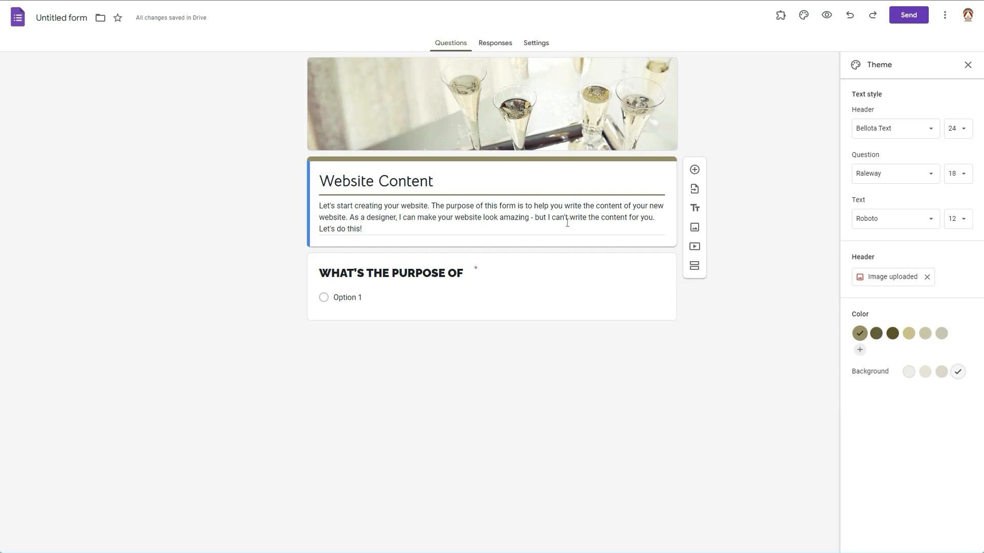
{"action": "mouse_move", "coordinate": [434, 174]}
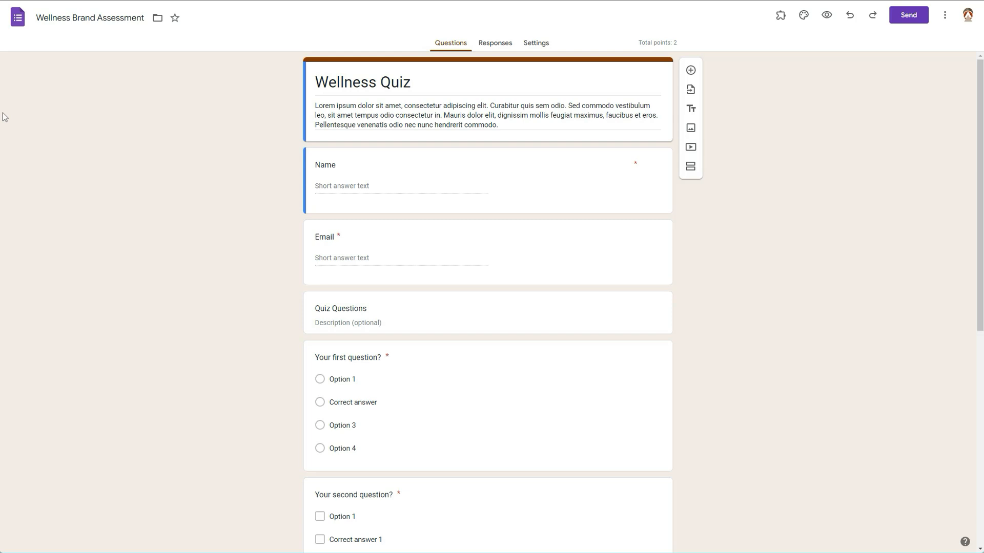
{"action": "mouse_move", "coordinate": [630, 204]}
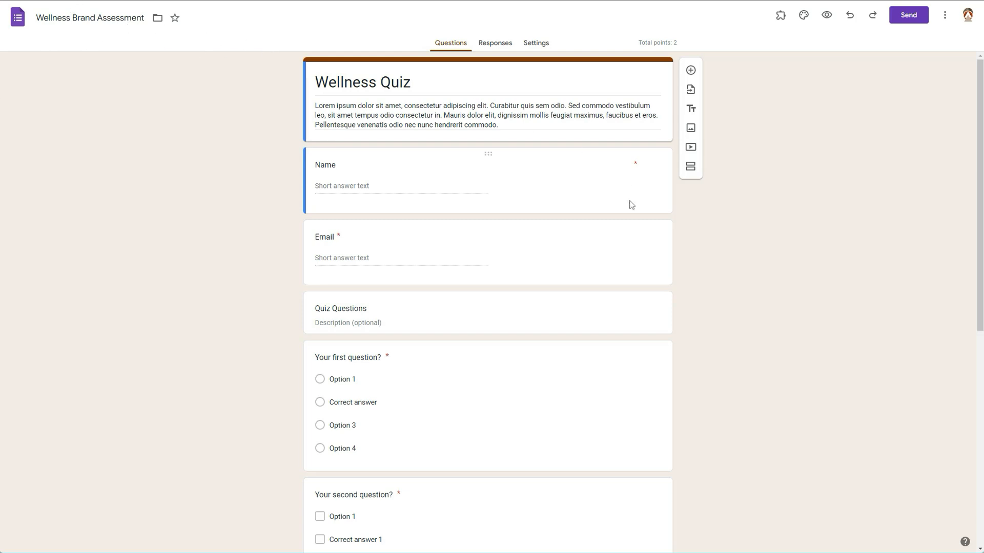
{"action": "scroll", "scroll_direction": "down", "scroll_amount": 3}
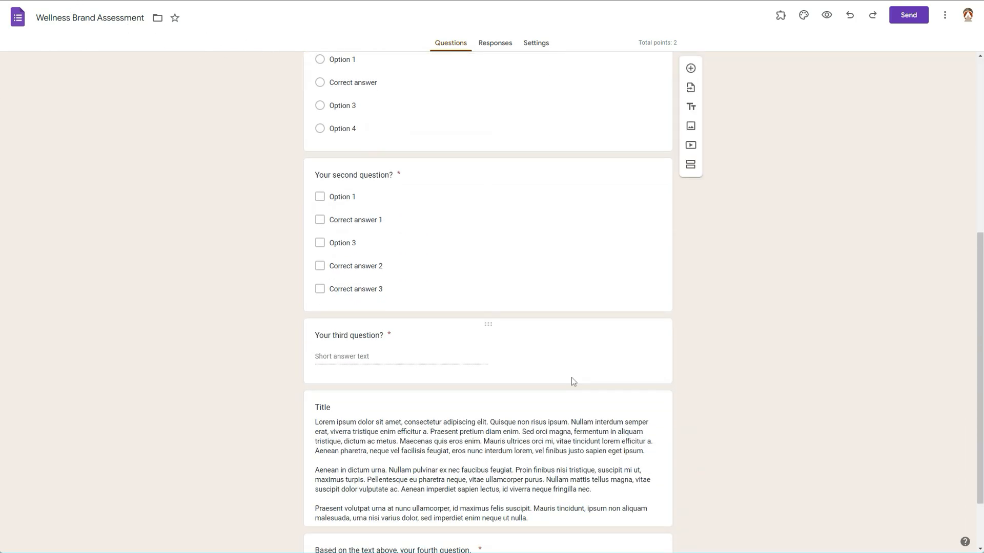
{"action": "mouse_move", "coordinate": [584, 365]}
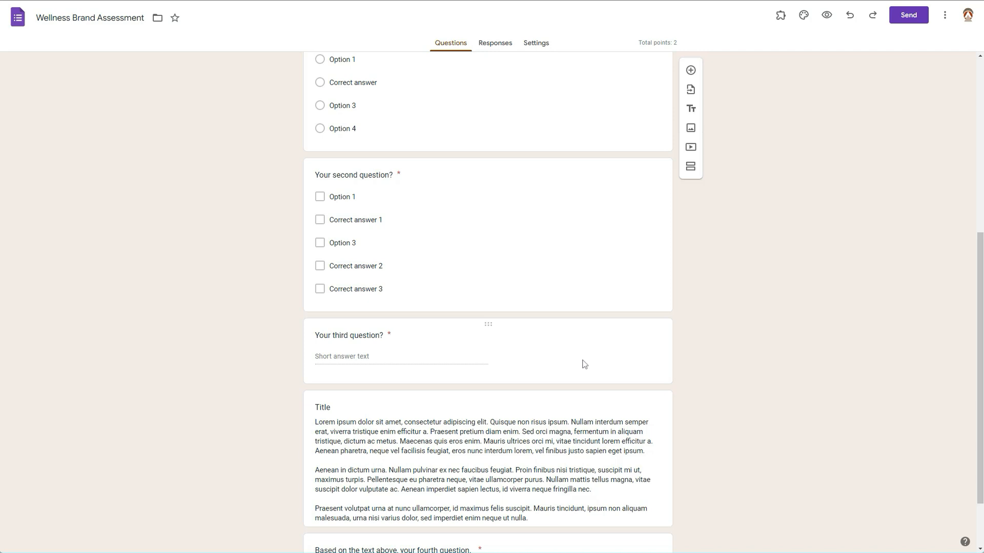
{"action": "mouse_move", "coordinate": [586, 353]}
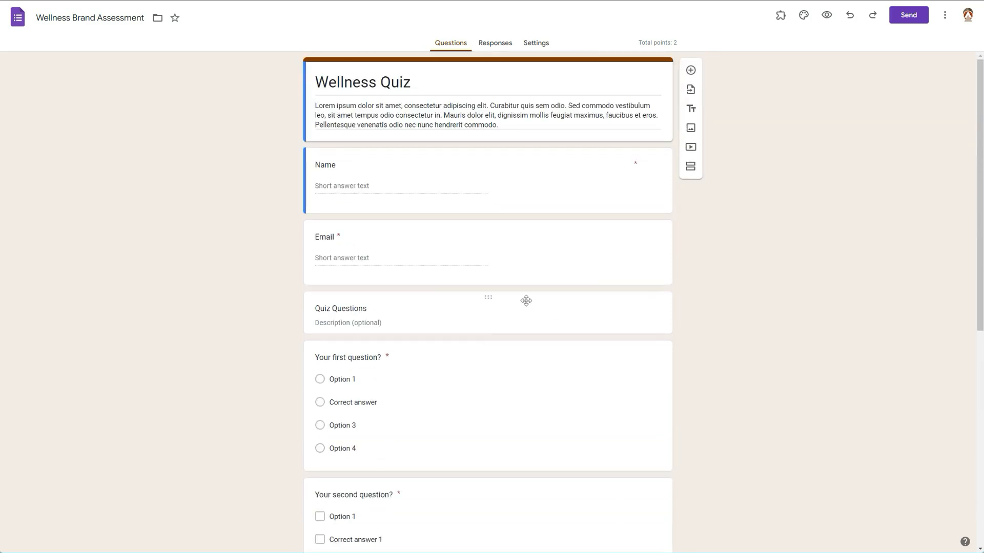
{"action": "scroll", "scroll_direction": "down", "scroll_amount": 3}
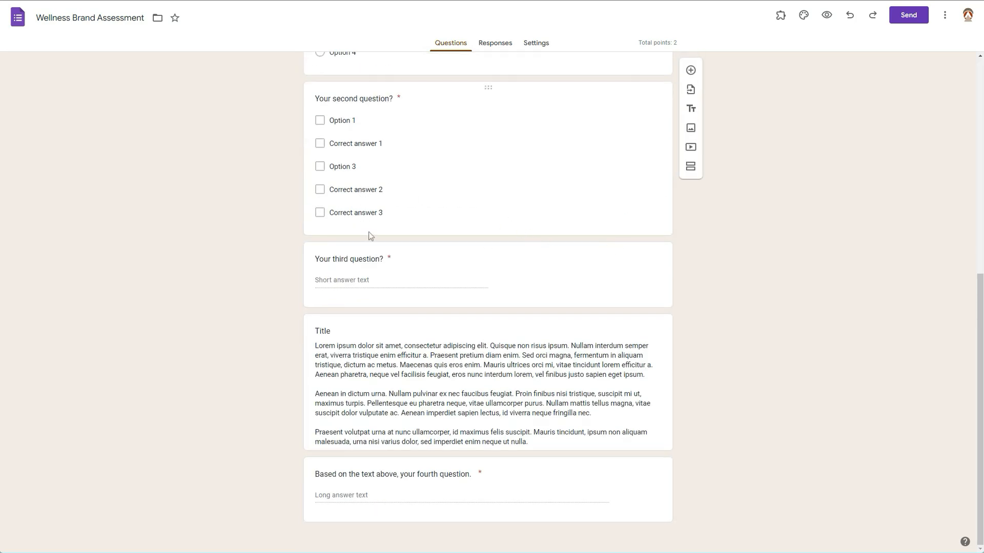
{"action": "mouse_move", "coordinate": [691, 70]}
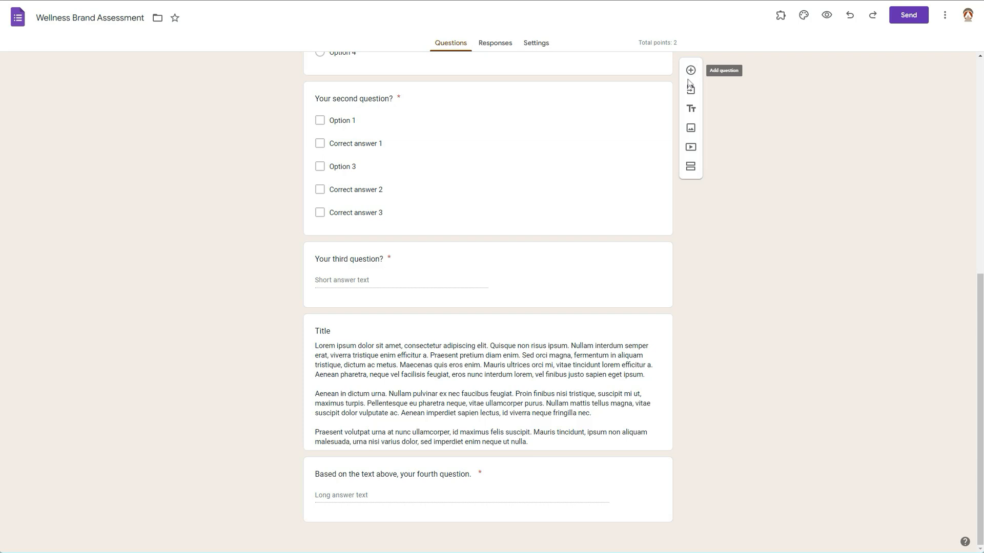
{"action": "mouse_move", "coordinate": [691, 88]}
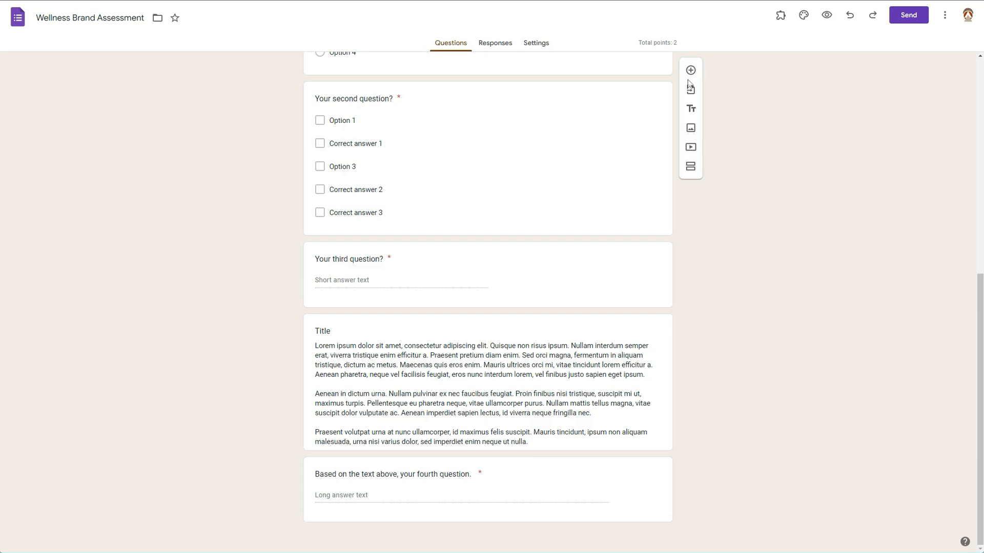
{"action": "mouse_move", "coordinate": [495, 279]}
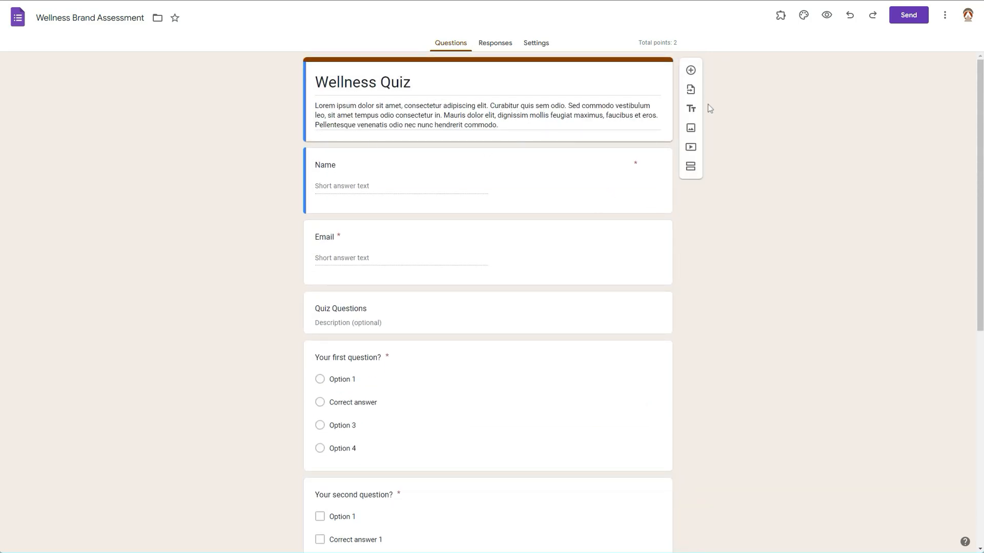
{"action": "mouse_move", "coordinate": [679, 125]}
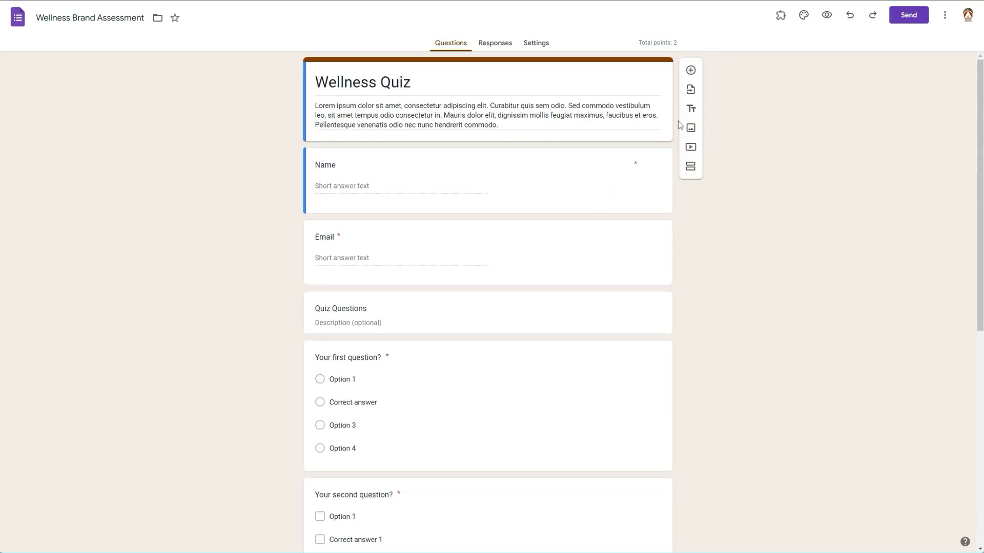
{"action": "scroll", "scroll_direction": "down", "scroll_amount": 3}
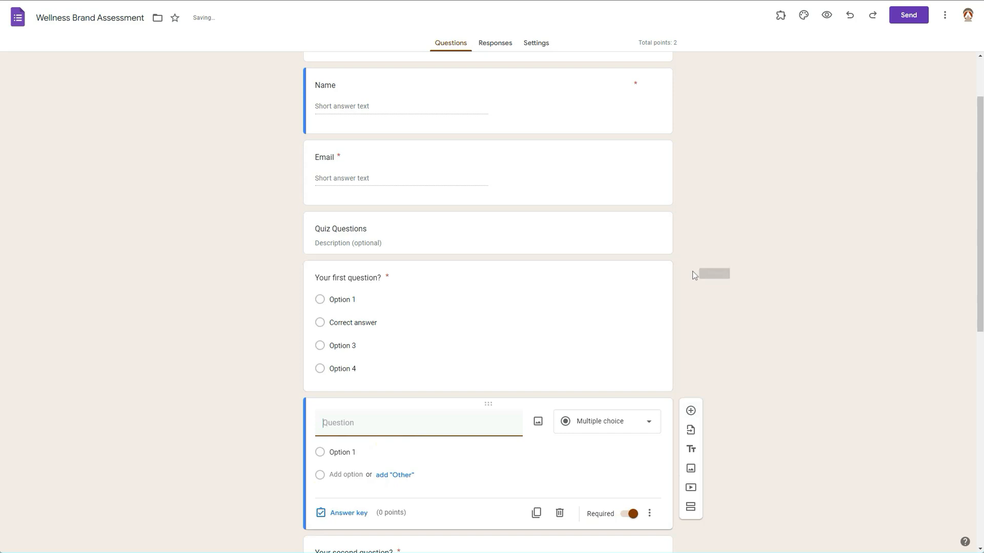
- Title the new question 'How's the weather?'
{"action": "scroll", "scroll_direction": "down", "scroll_amount": 3}
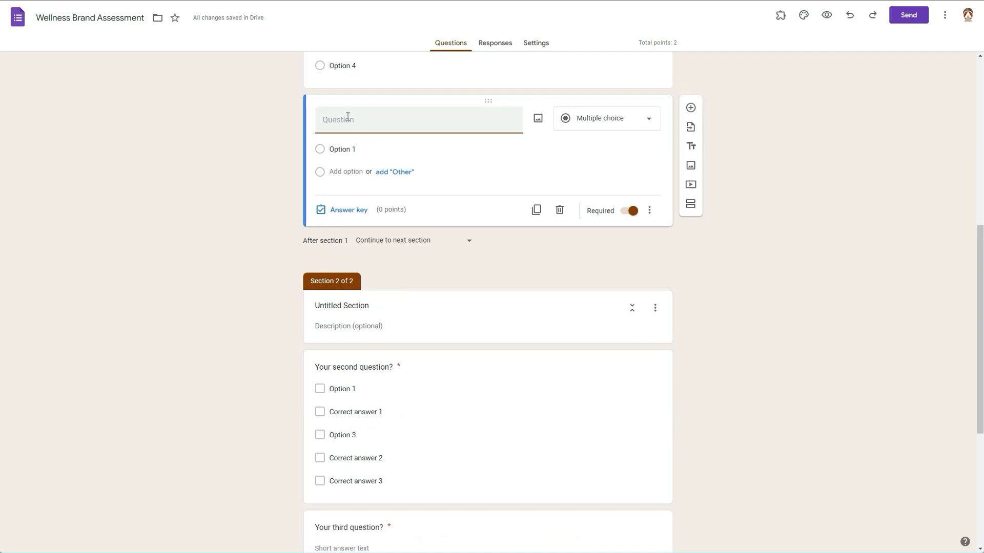
{"action": "type", "text": "Ho"}
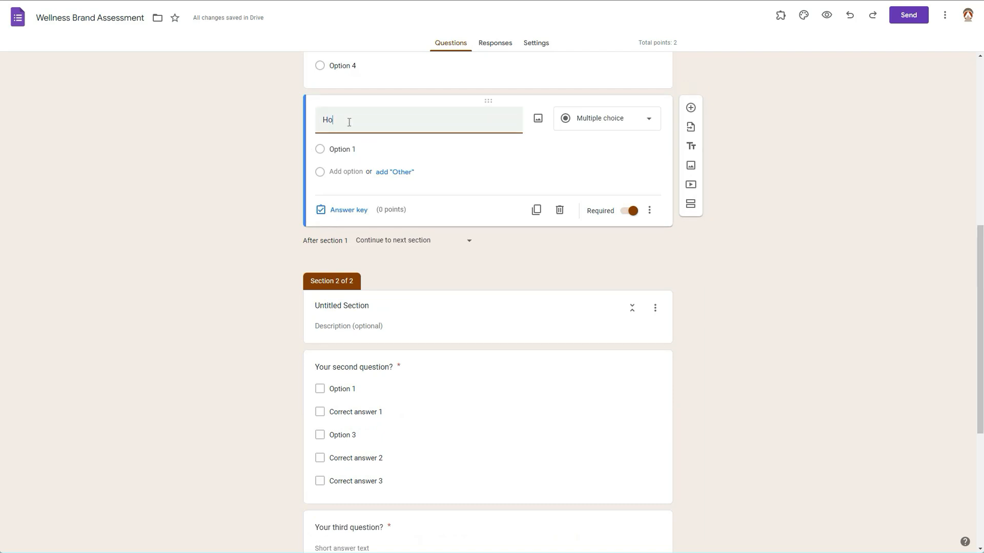
{"action": "type", "text": "w's"}
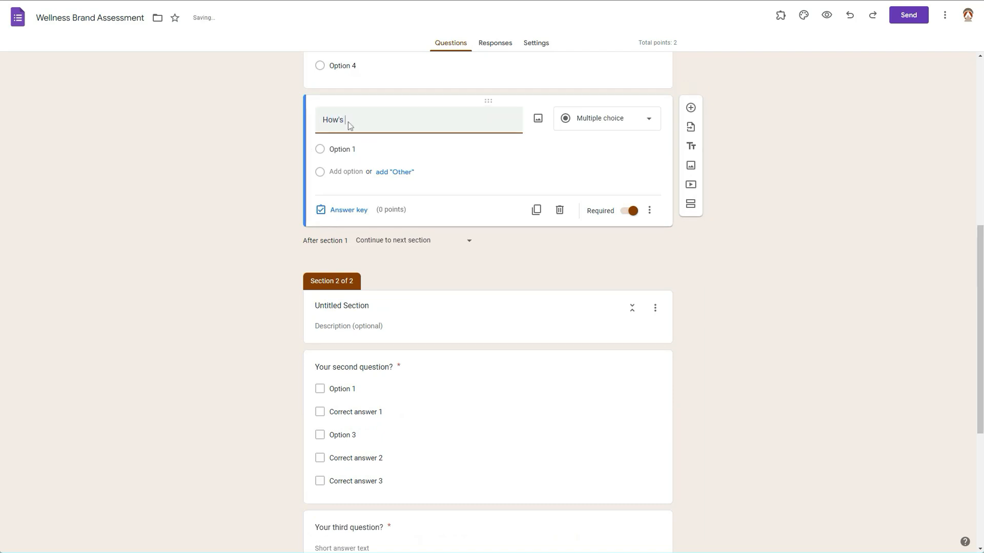
{"action": "type", "text": "the weather"}
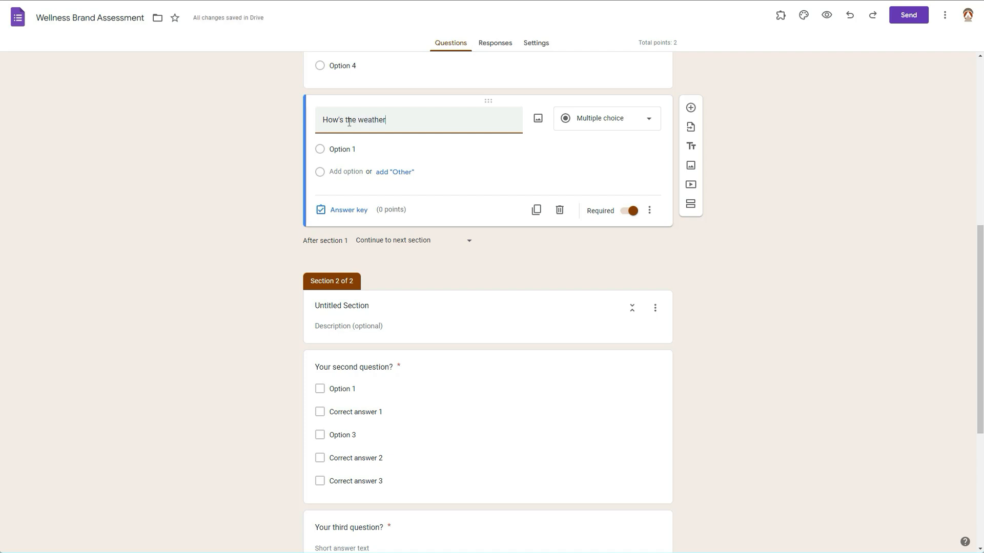
{"action": "type", "text": "?"}
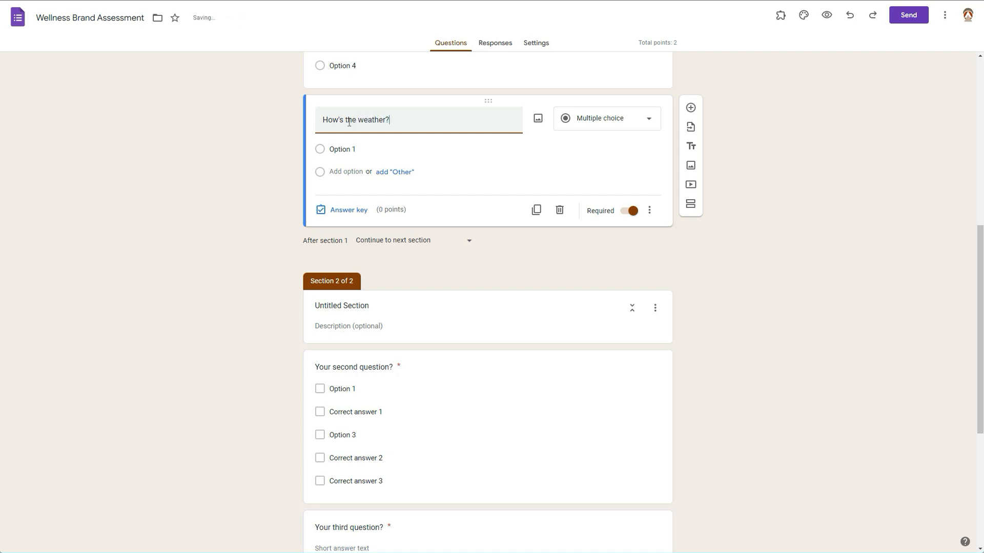
- Add answer options 'Great!' and 'Hot' followed by a hot emoji
{"action": "left_click", "coordinate": [341, 150]}
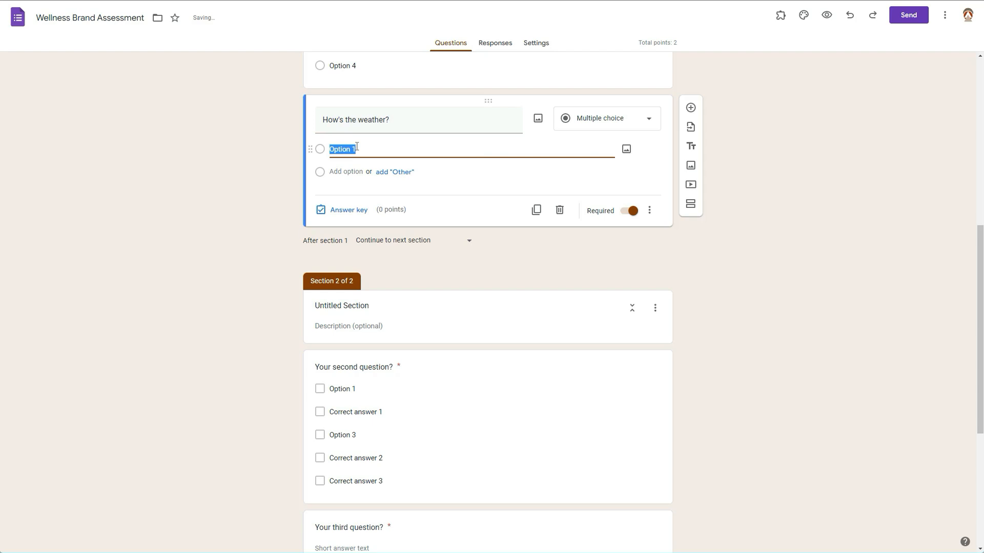
{"action": "type", "text": "Great!"}
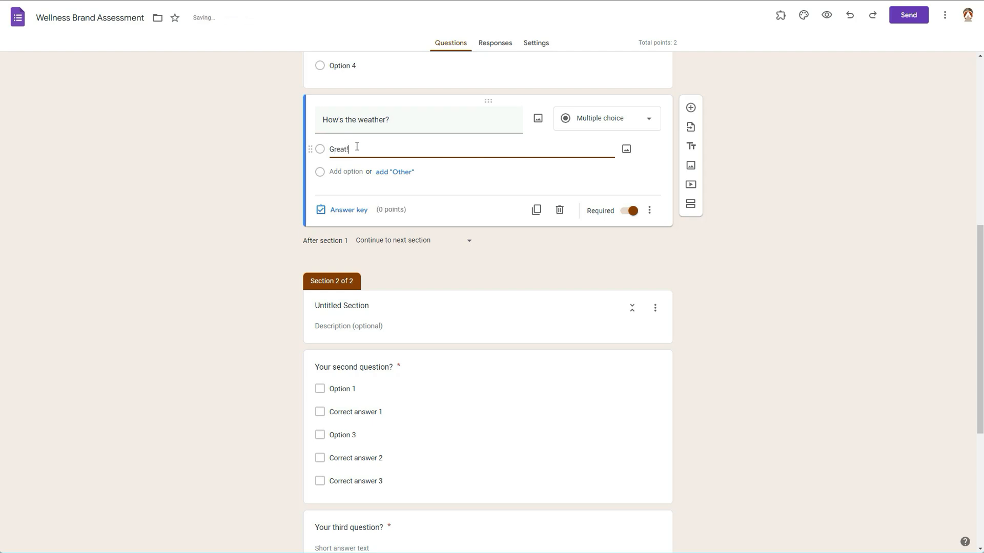
{"action": "left_click", "coordinate": [345, 172]}
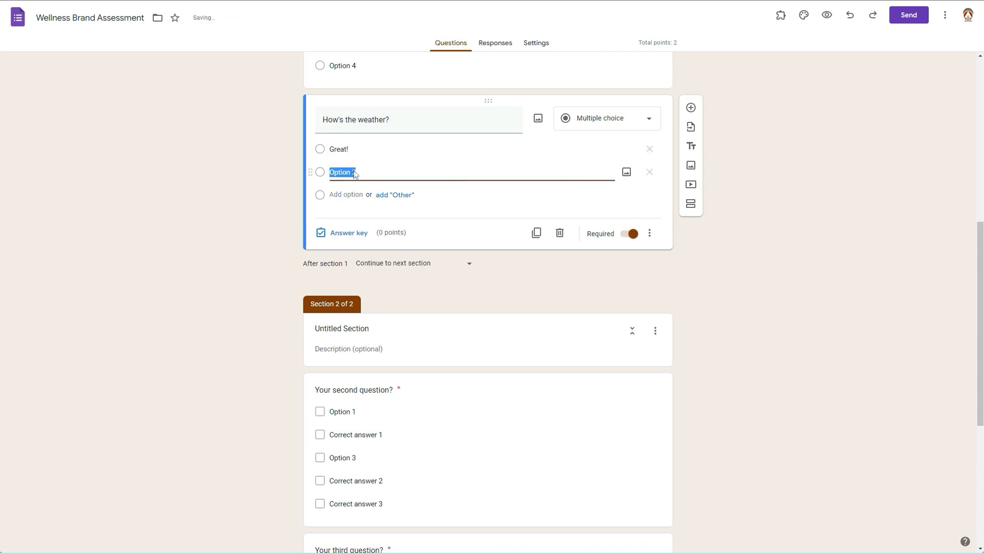
{"action": "type", "text": "Hot"}
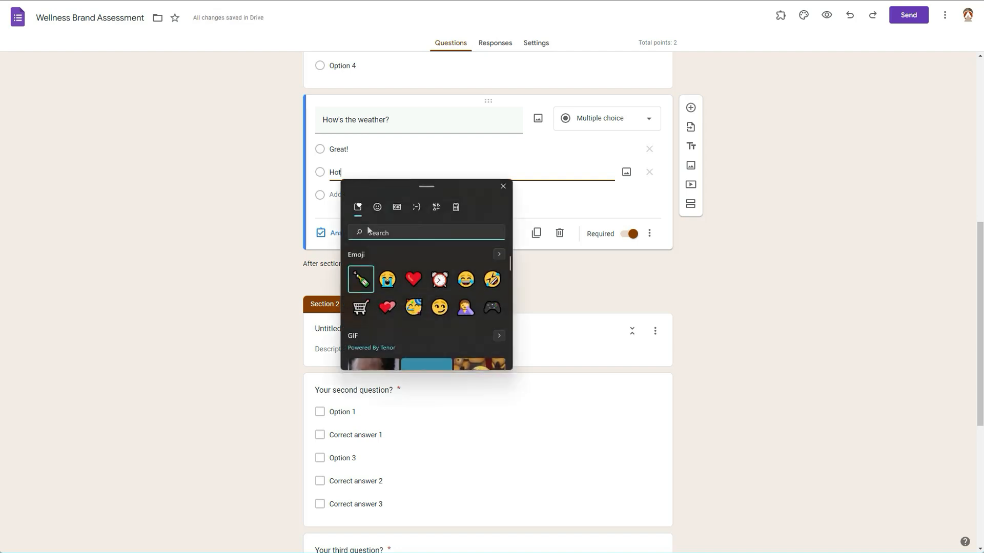
{"action": "type", "text": "hot"}
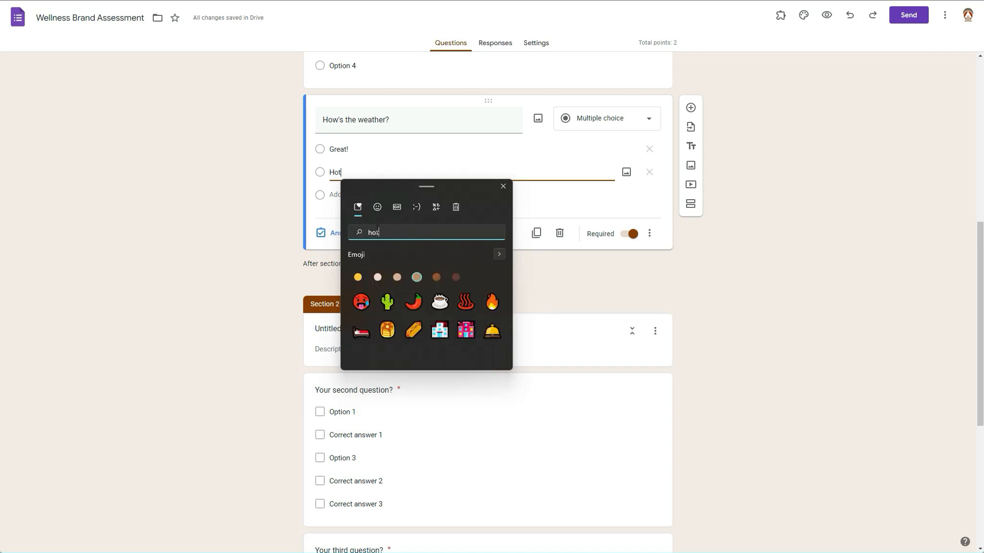
{"action": "left_click", "coordinate": [361, 302]}
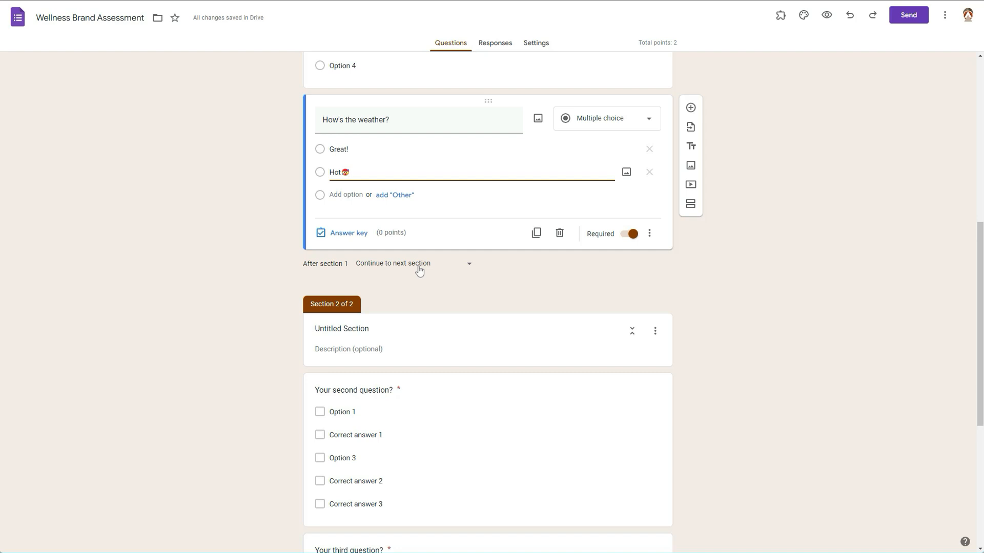
{"action": "mouse_move", "coordinate": [420, 284]}
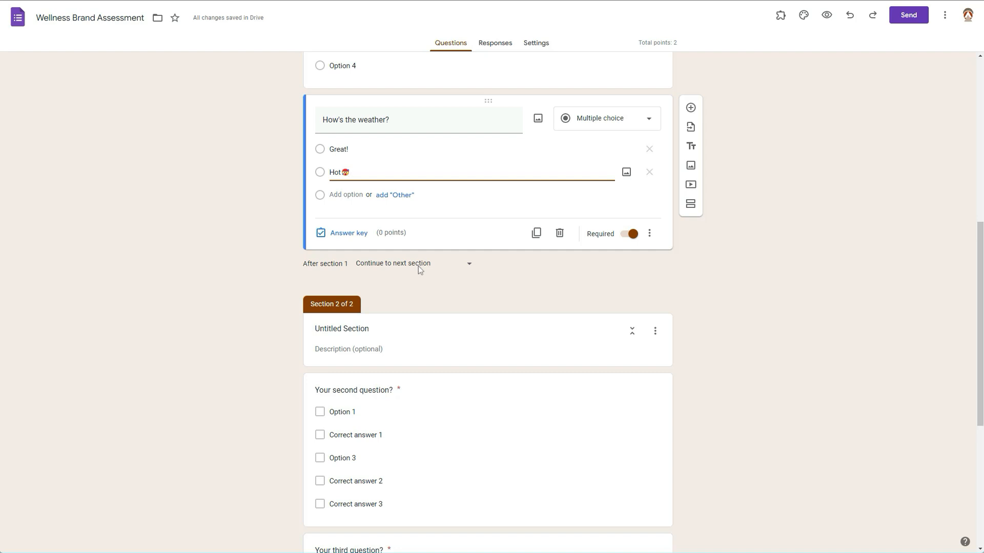
{"action": "mouse_move", "coordinate": [419, 271]}
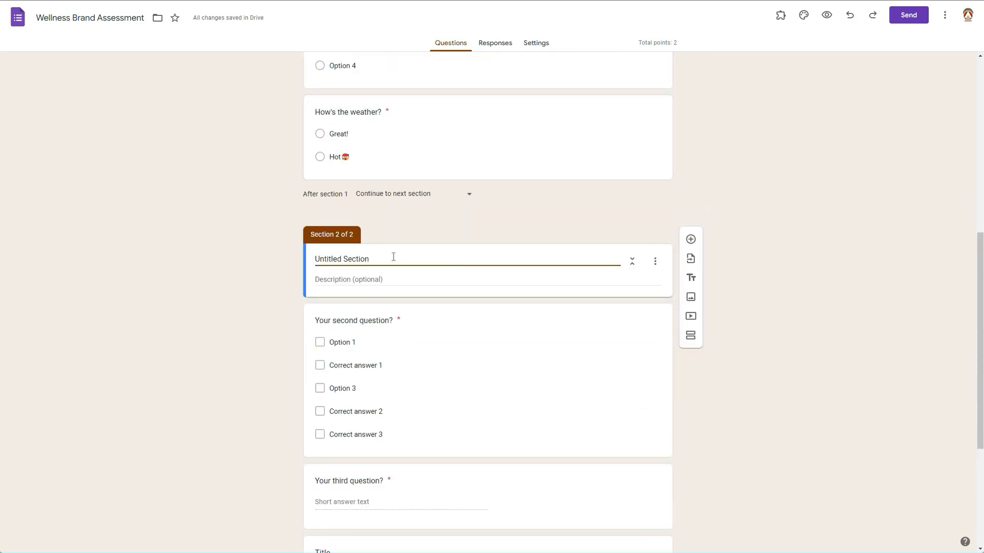
- Rename the untitled section 2 to 'Brand'
{"action": "double_click", "coordinate": [342, 258]}
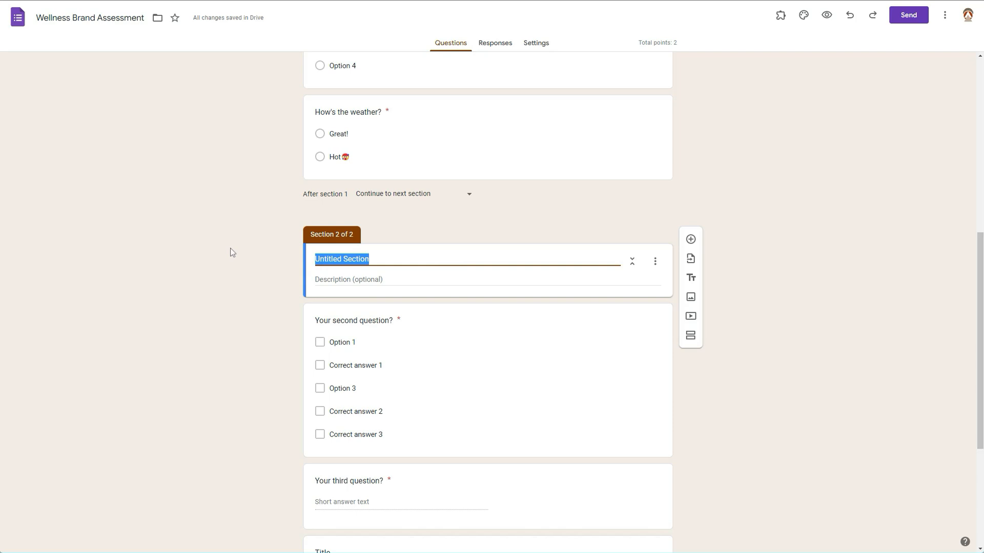
{"action": "type", "text": "B"}
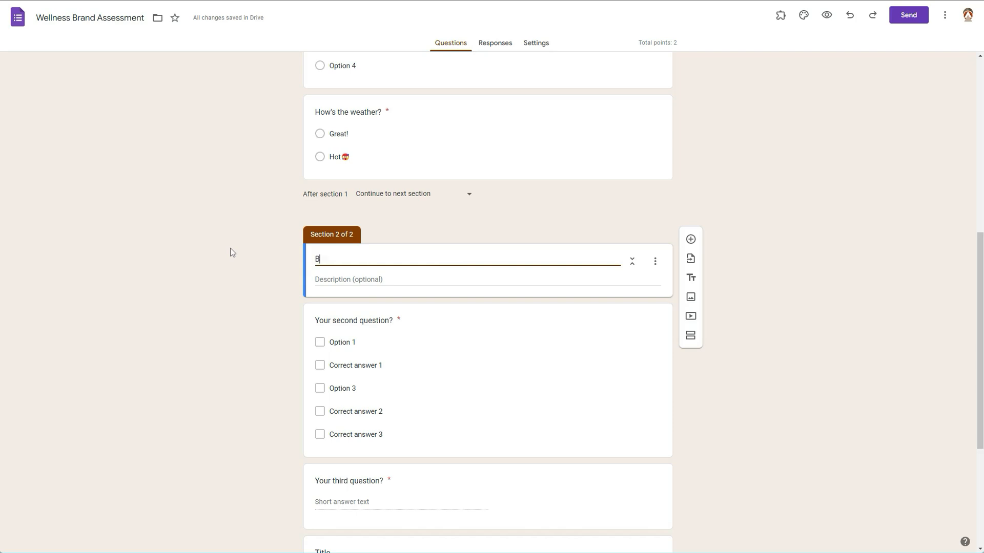
{"action": "type", "text": "rand"}
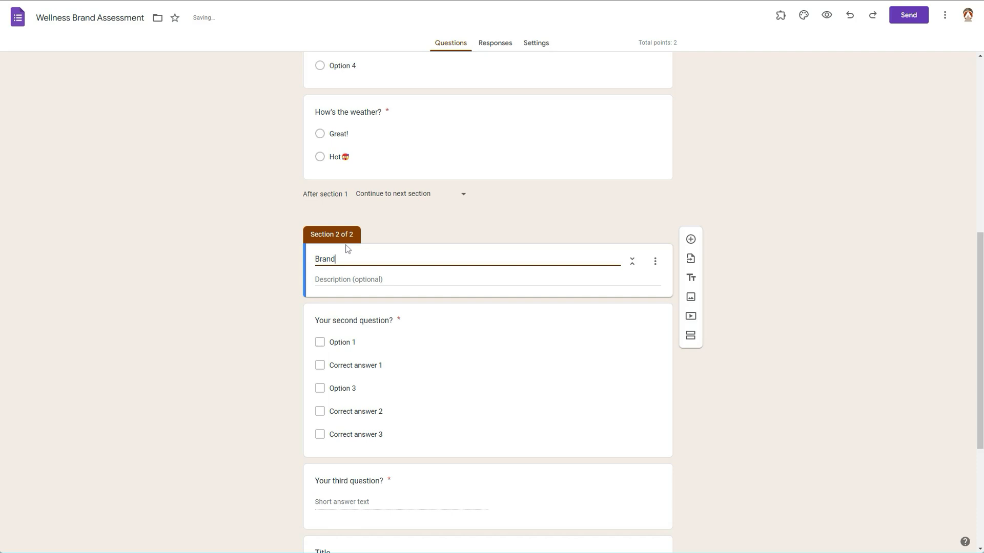
{"action": "scroll", "scroll_direction": "down", "scroll_amount": 3}
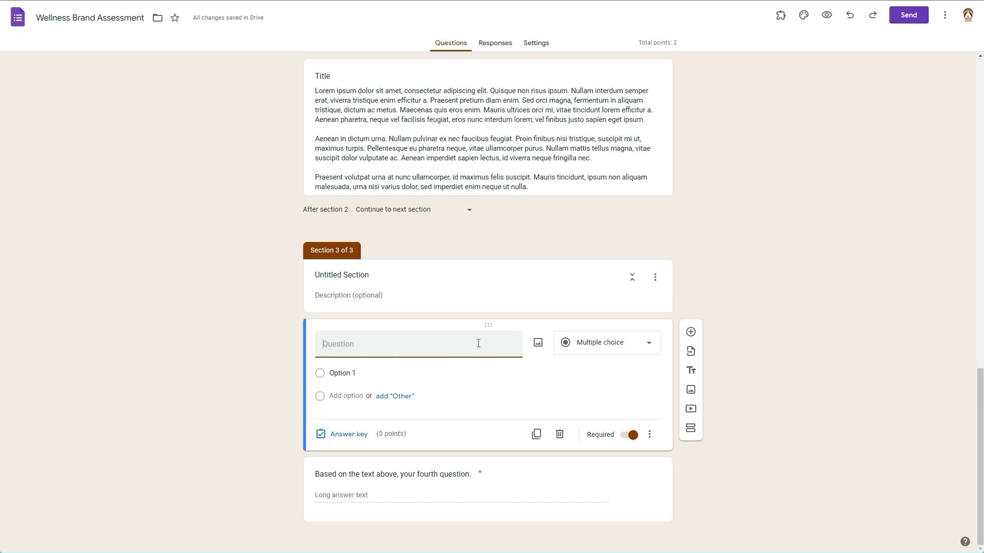
- Title the section 3 question 'Hello friend.' with options 'What's up?' and 'How's'
{"action": "type", "text": "Hello"}
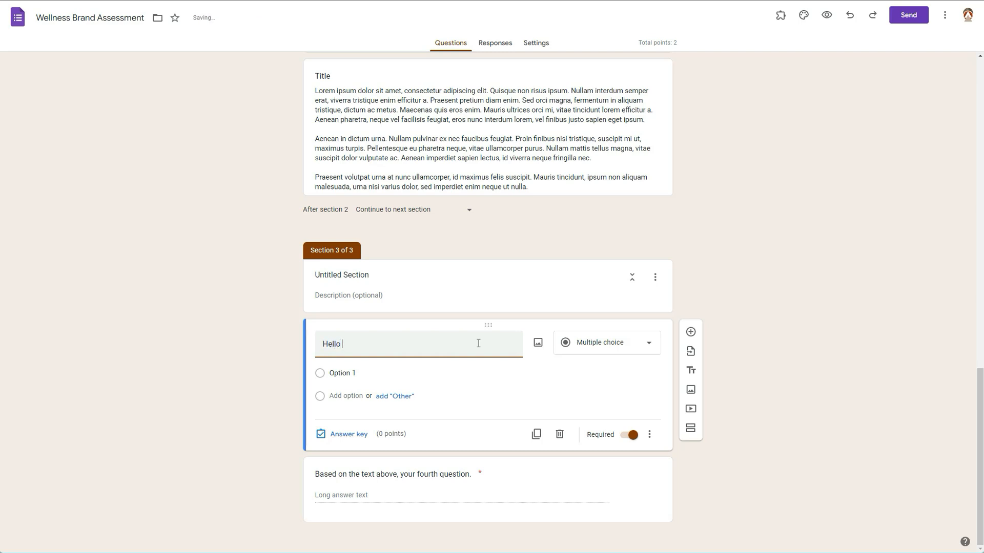
{"action": "type", "text": "friend."}
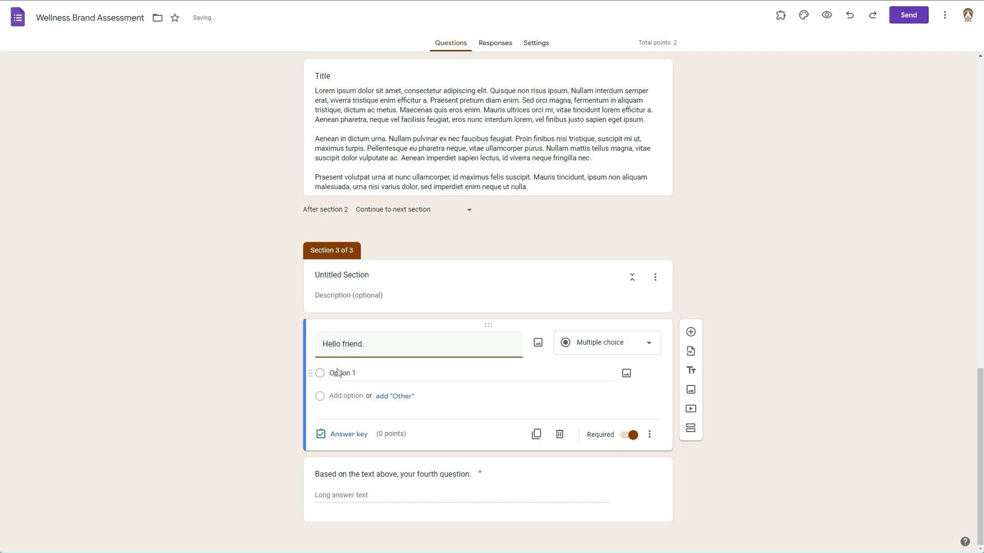
{"action": "double_click", "coordinate": [342, 373]}
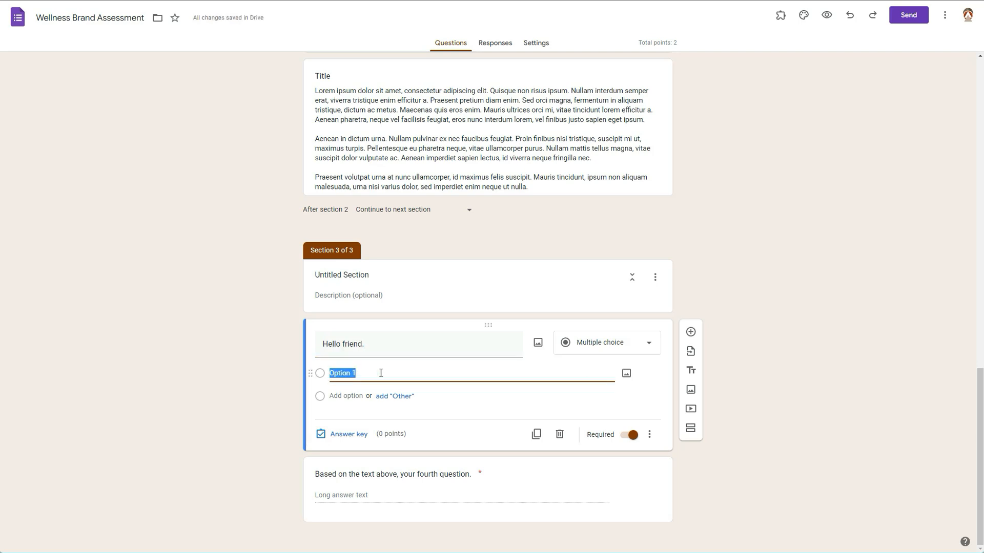
{"action": "type", "text": "What's up"}
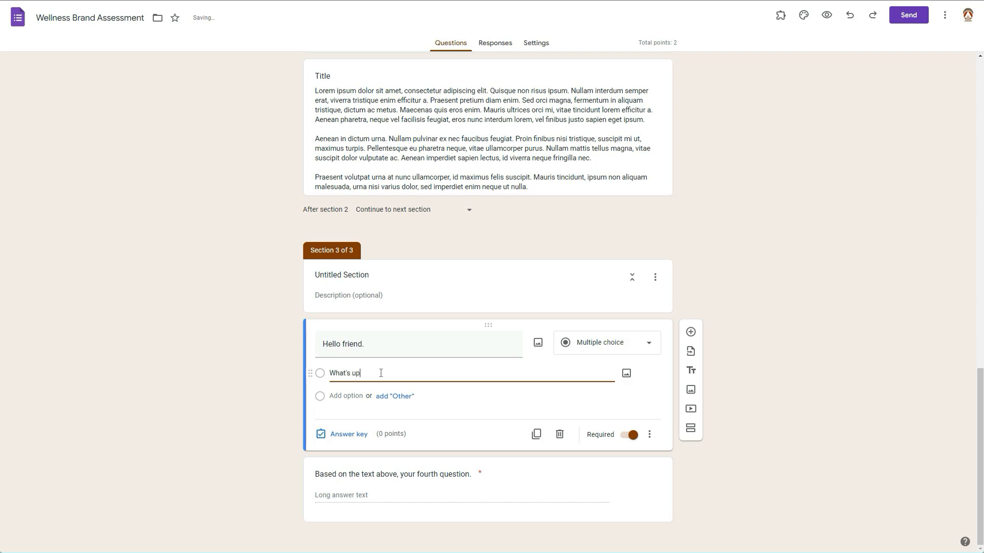
{"action": "key", "text": "Enter"}
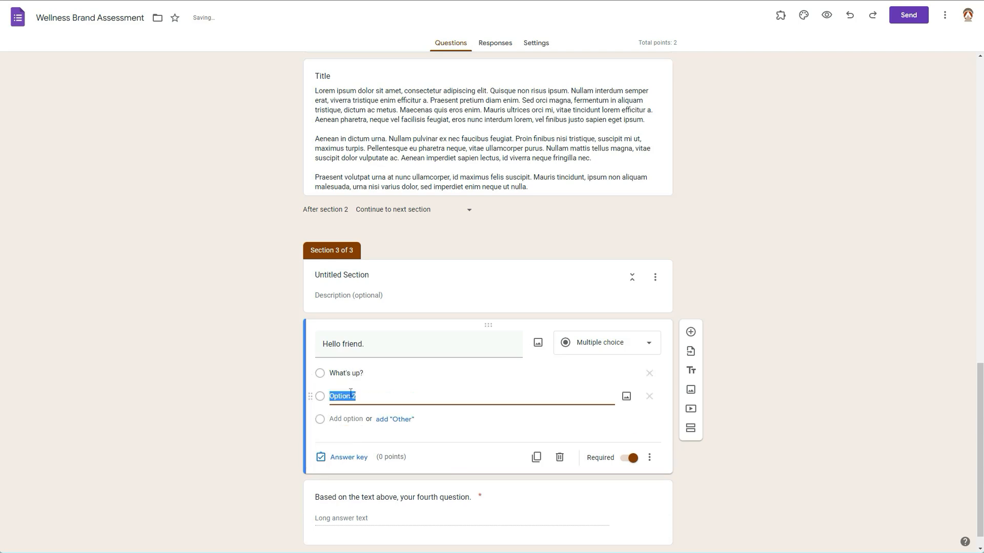
{"action": "type", "text": "How"}
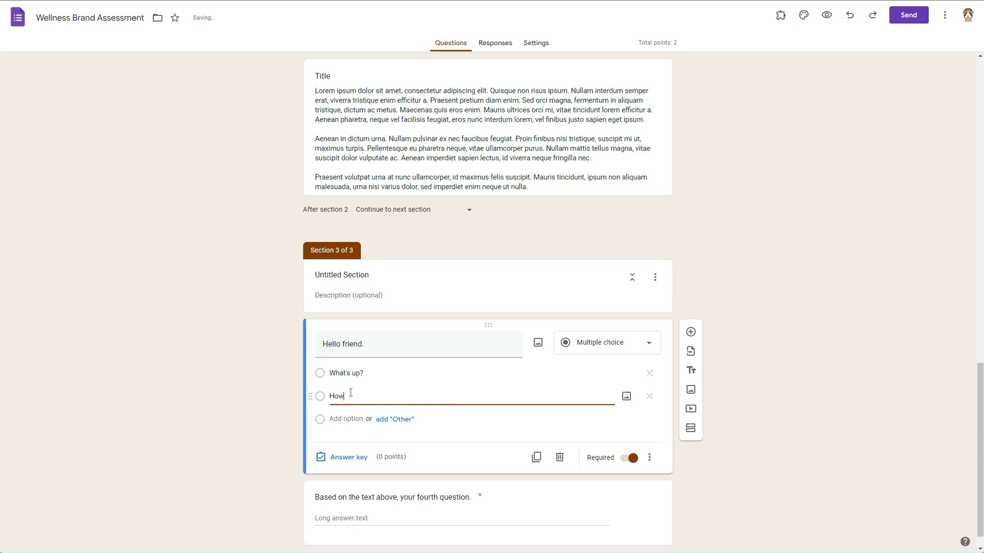
{"action": "type", "text": "'s"}
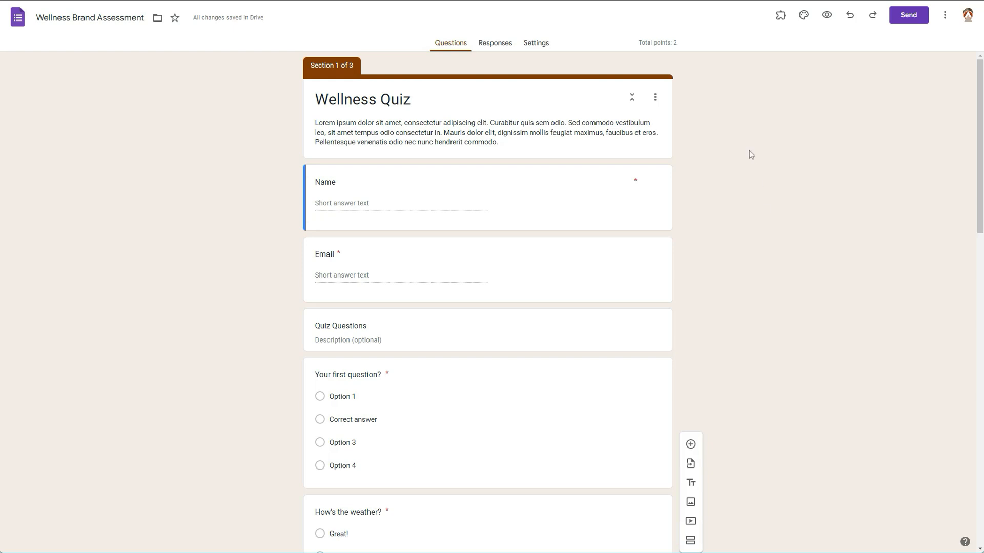
{"action": "mouse_move", "coordinate": [544, 46]}
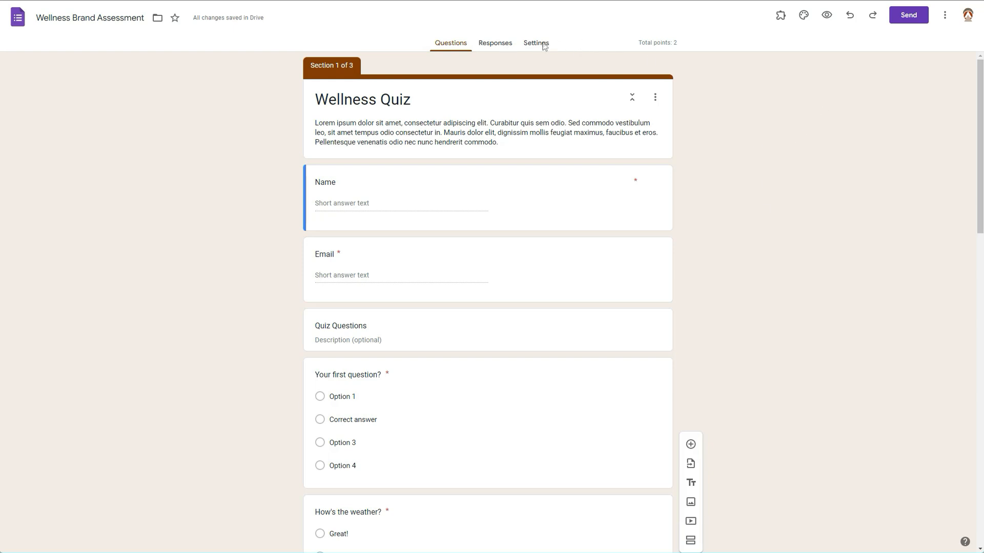
- Turn off 'Make this a quiz' and keep 'Show progress bar' on under Presentation
{"action": "left_click", "coordinate": [535, 43]}
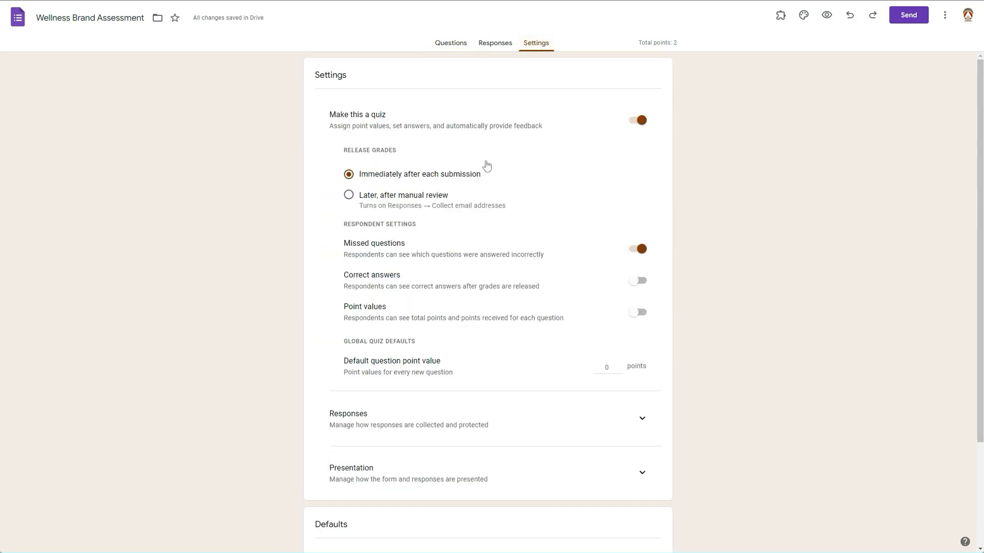
{"action": "scroll", "scroll_direction": "down", "scroll_amount": 3}
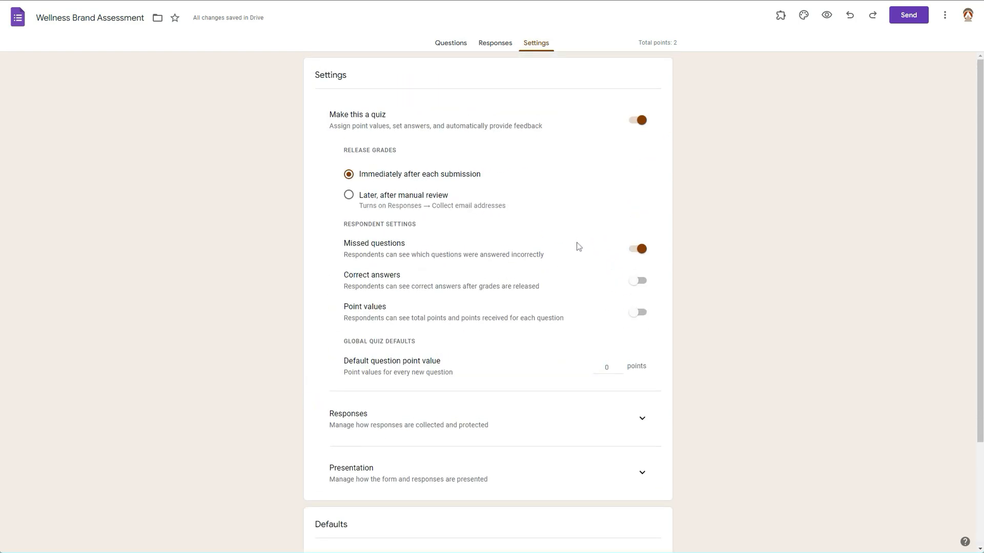
{"action": "left_click", "coordinate": [639, 120]}
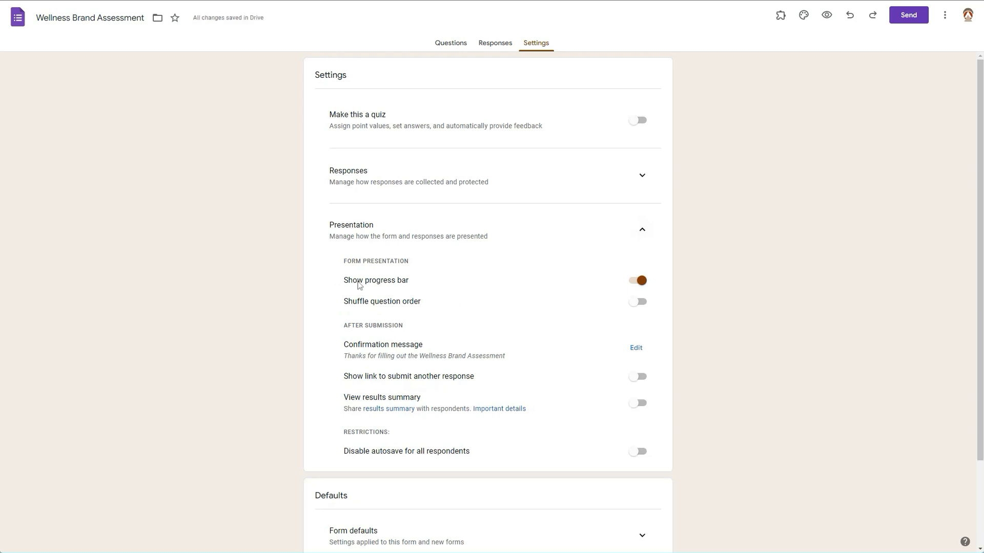
{"action": "mouse_move", "coordinate": [489, 316]}
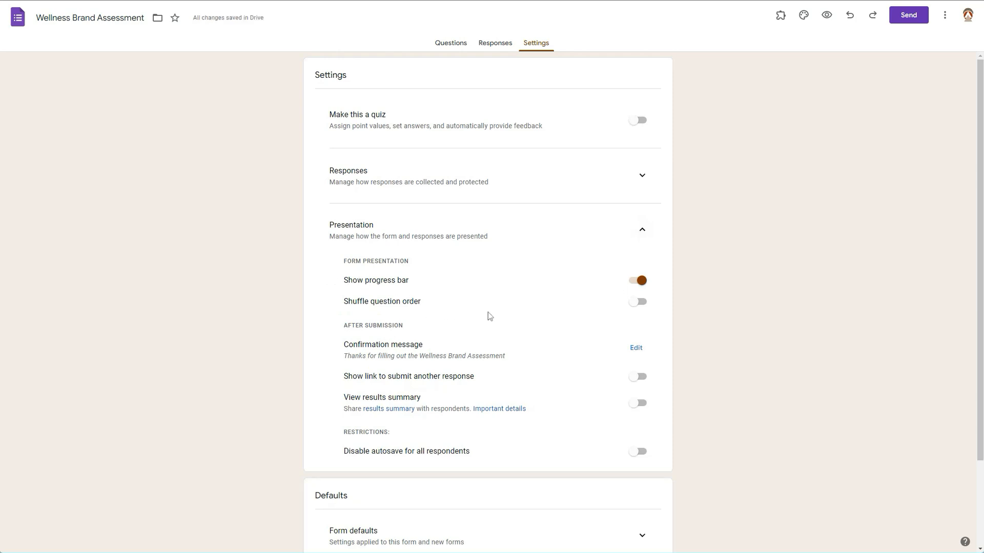
{"action": "mouse_move", "coordinate": [381, 277]}
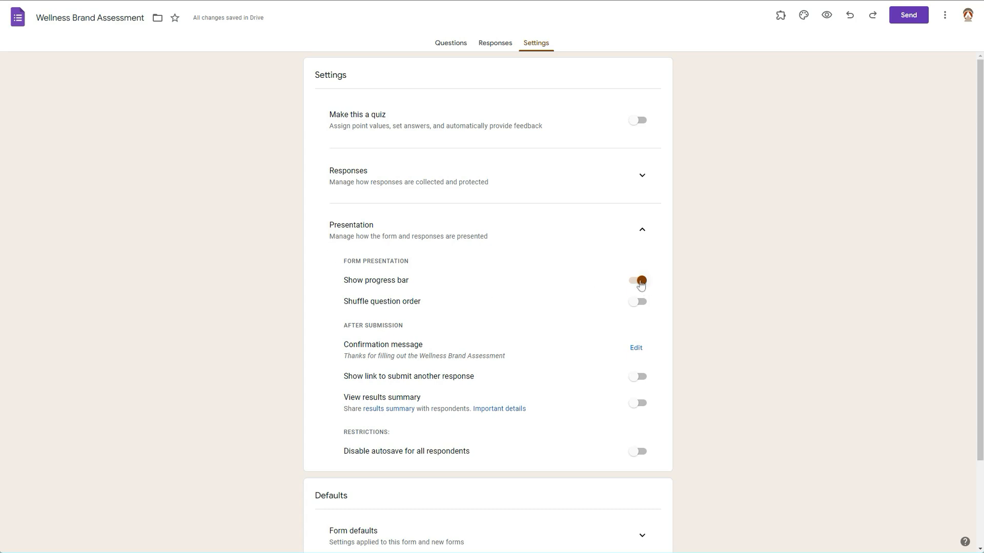
{"action": "left_click", "coordinate": [638, 280]}
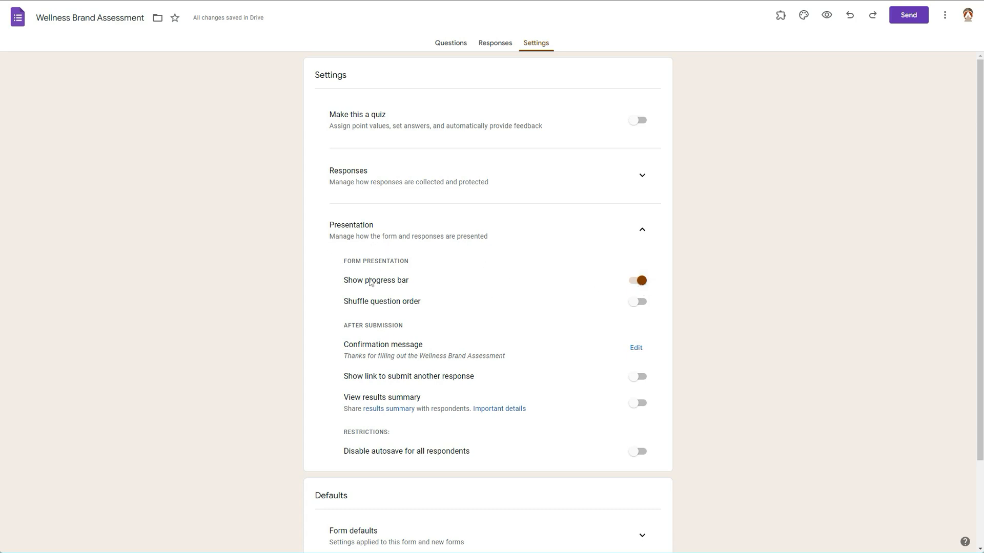
{"action": "mouse_move", "coordinate": [407, 327]}
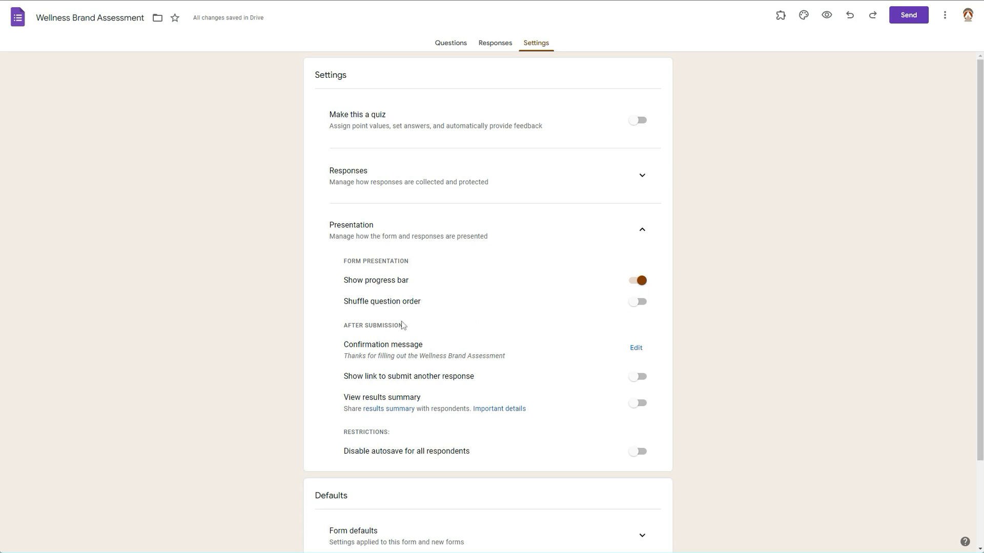
{"action": "mouse_move", "coordinate": [366, 353]}
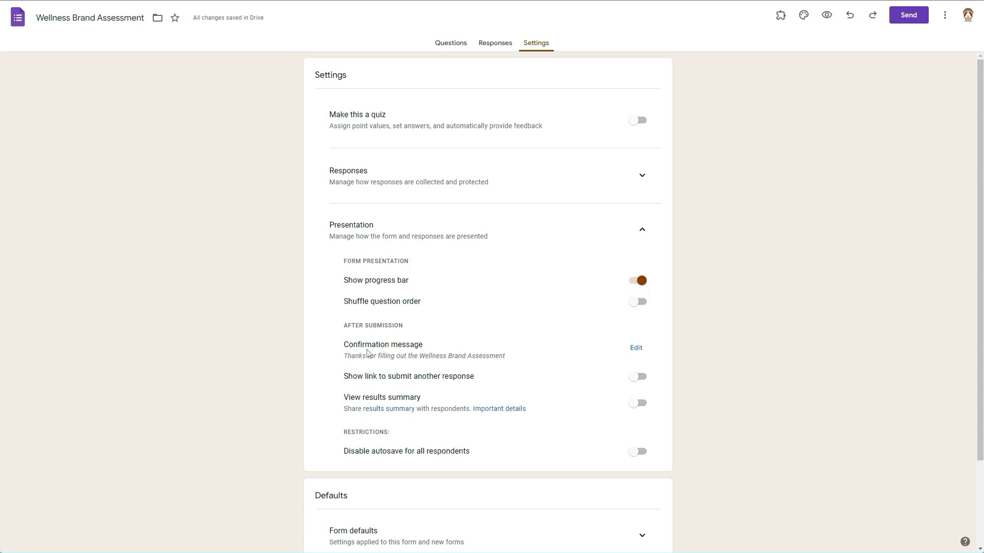
{"action": "mouse_move", "coordinate": [316, 385]}
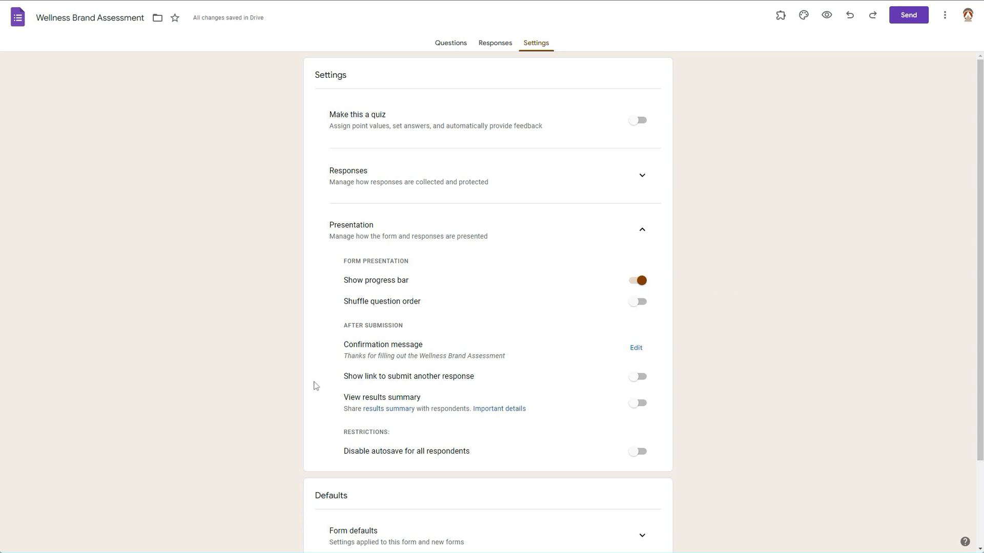
{"action": "mouse_move", "coordinate": [514, 419]}
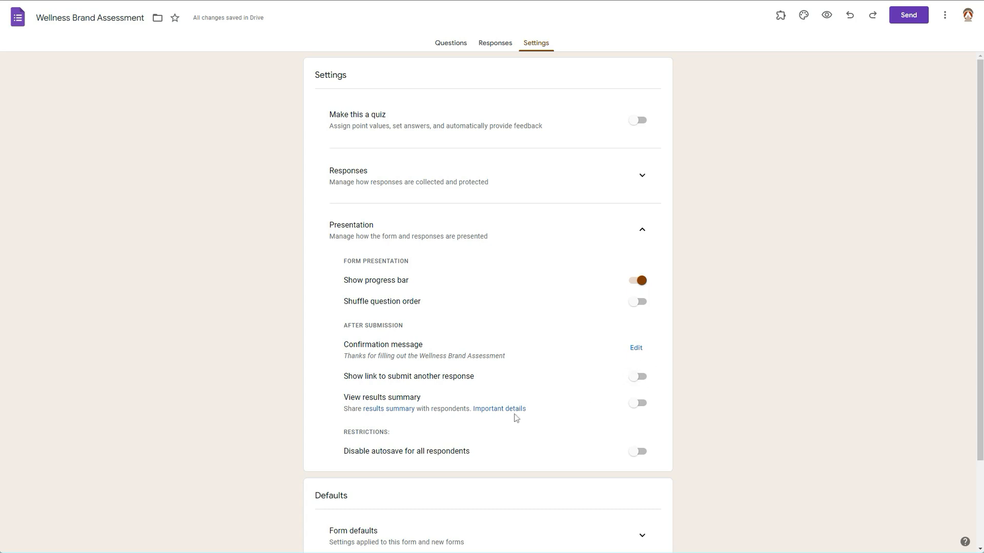
{"action": "mouse_move", "coordinate": [352, 382]}
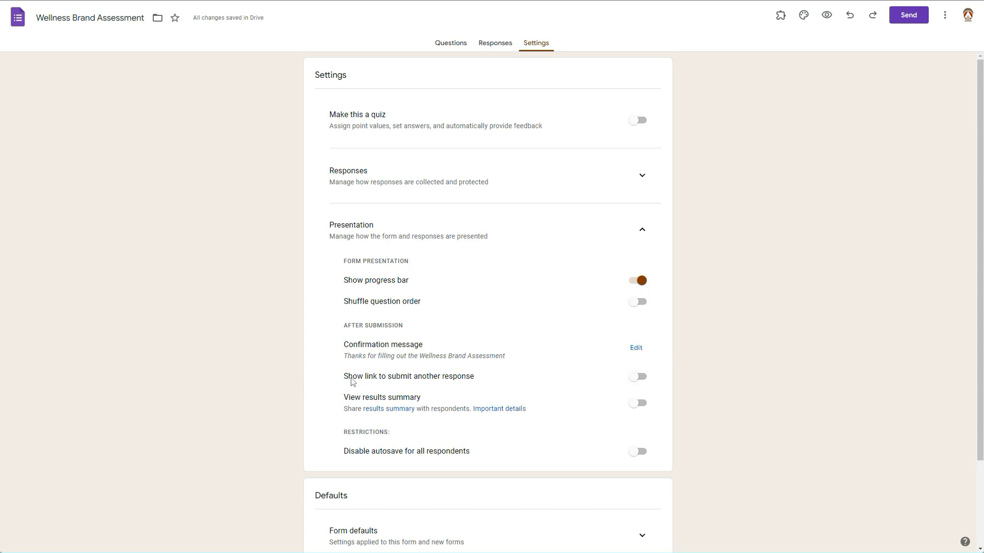
{"action": "mouse_move", "coordinate": [633, 368]}
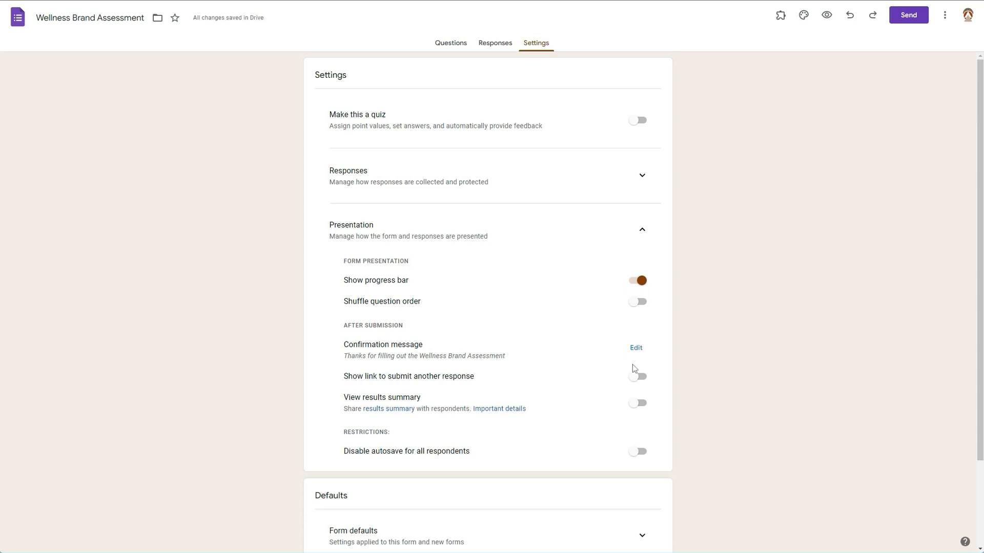
- Expand the Form defaults settings section
{"action": "scroll", "scroll_direction": "down", "scroll_amount": 3}
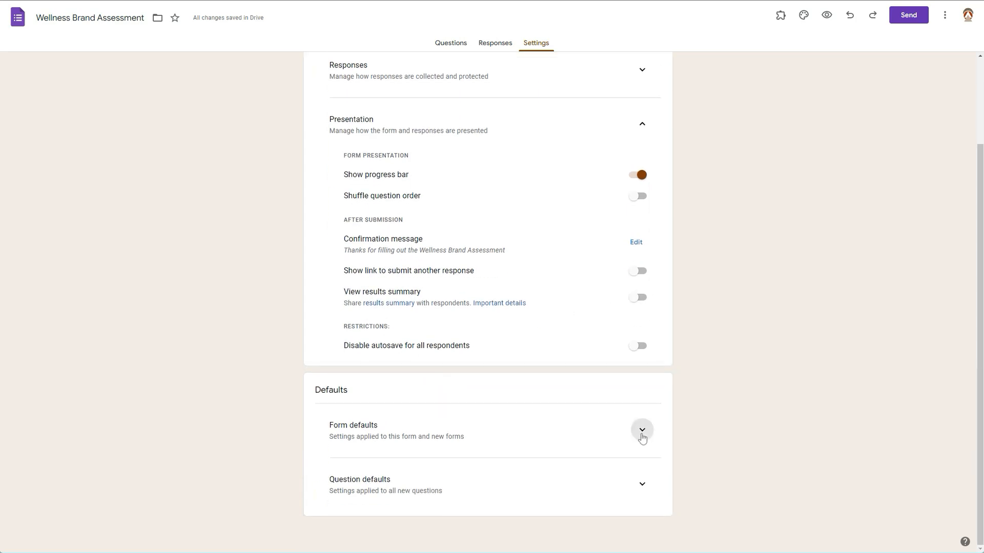
{"action": "left_click", "coordinate": [641, 429]}
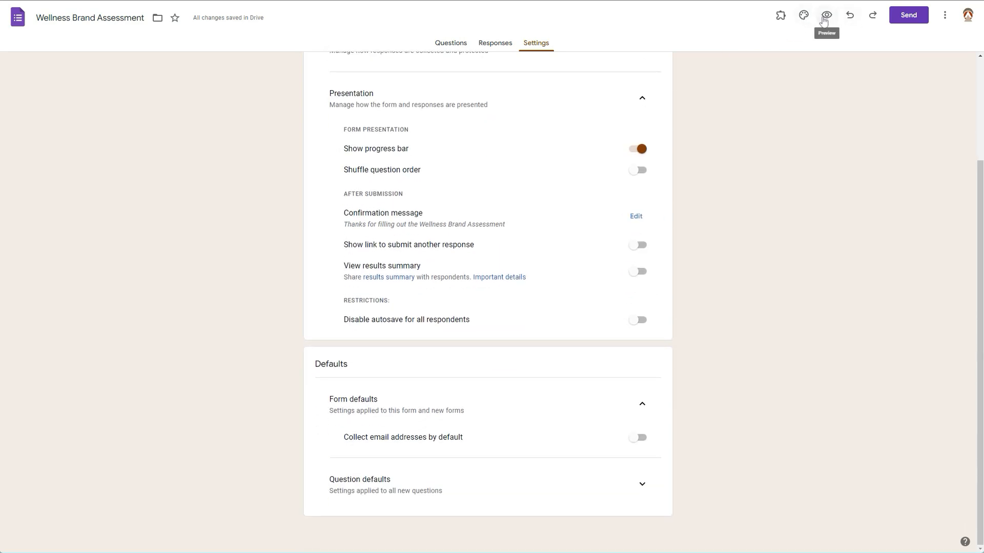
- Preview the Wellness Quiz as a respondent and return to the question editor
{"action": "left_click", "coordinate": [826, 15]}
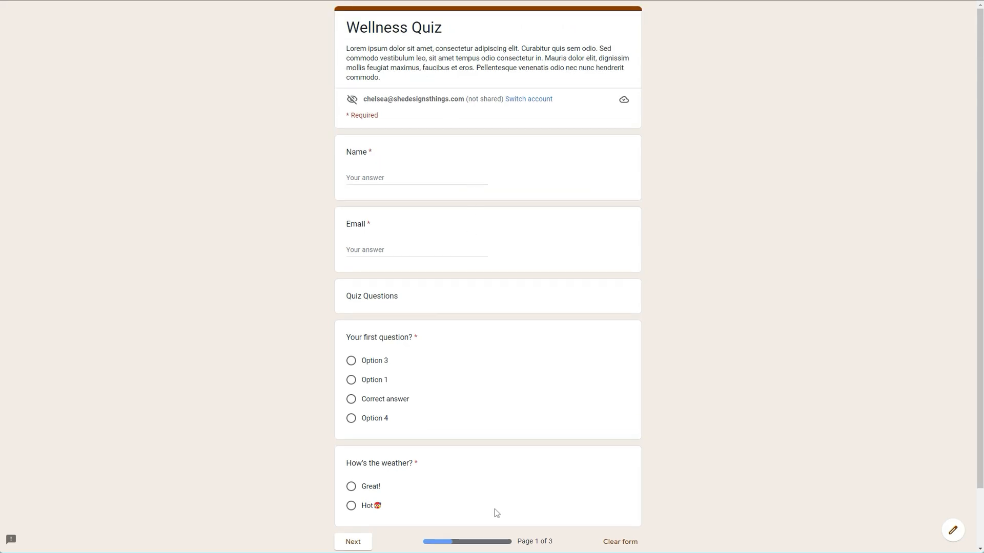
{"action": "scroll", "scroll_direction": "down", "scroll_amount": 3}
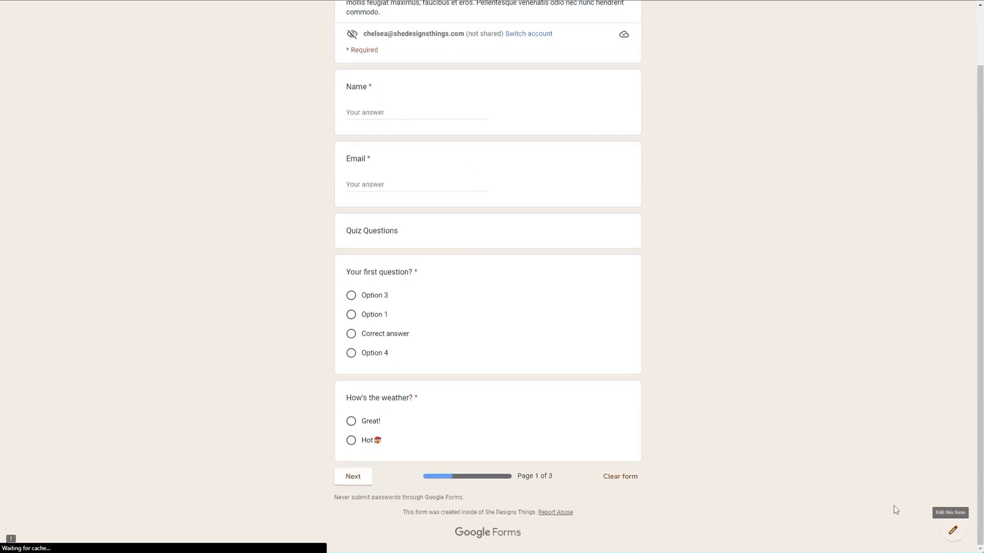
{"action": "left_click", "coordinate": [953, 530]}
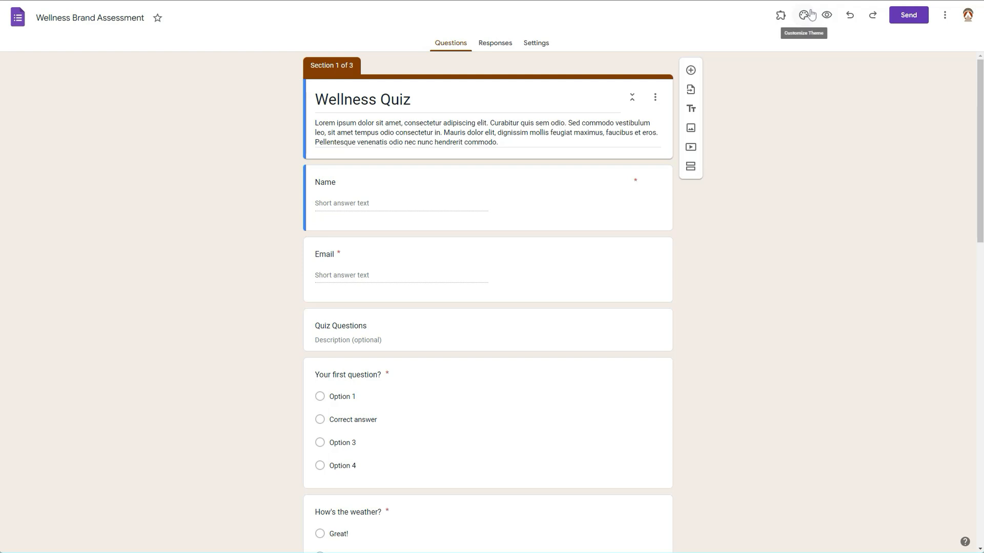
{"action": "left_click", "coordinate": [826, 14]}
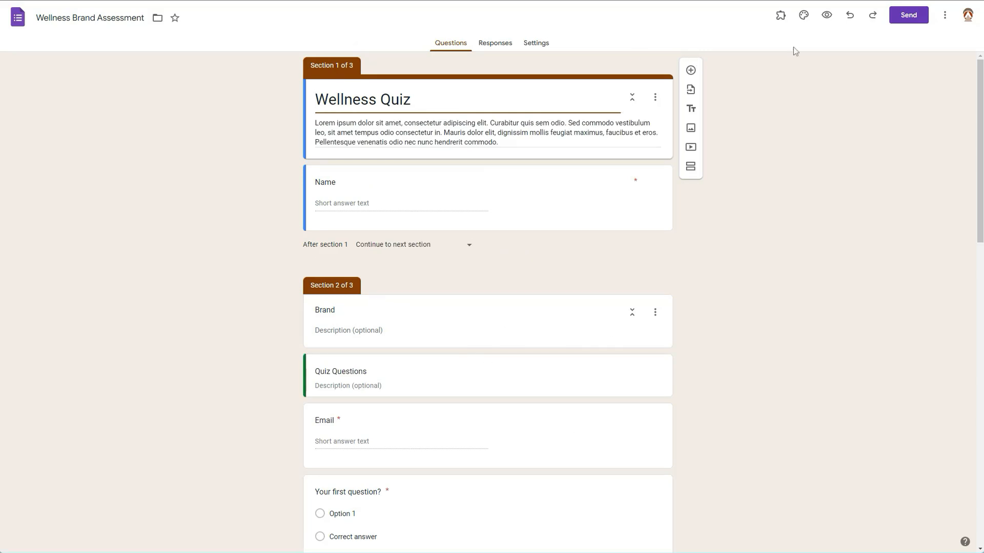
- In Settings, make new questions required by default, leaving email collection off
{"action": "left_click", "coordinate": [536, 43]}
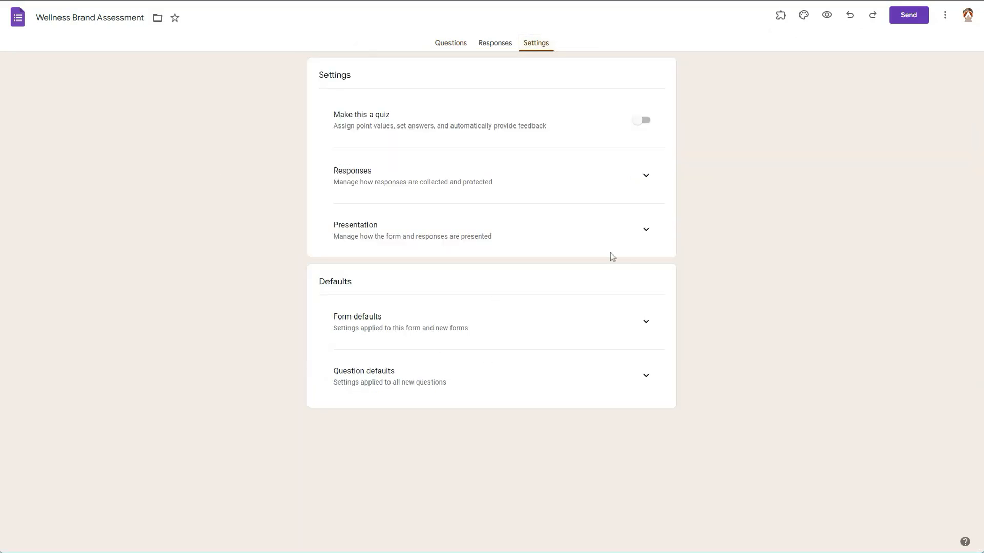
{"action": "left_click", "coordinate": [467, 176]}
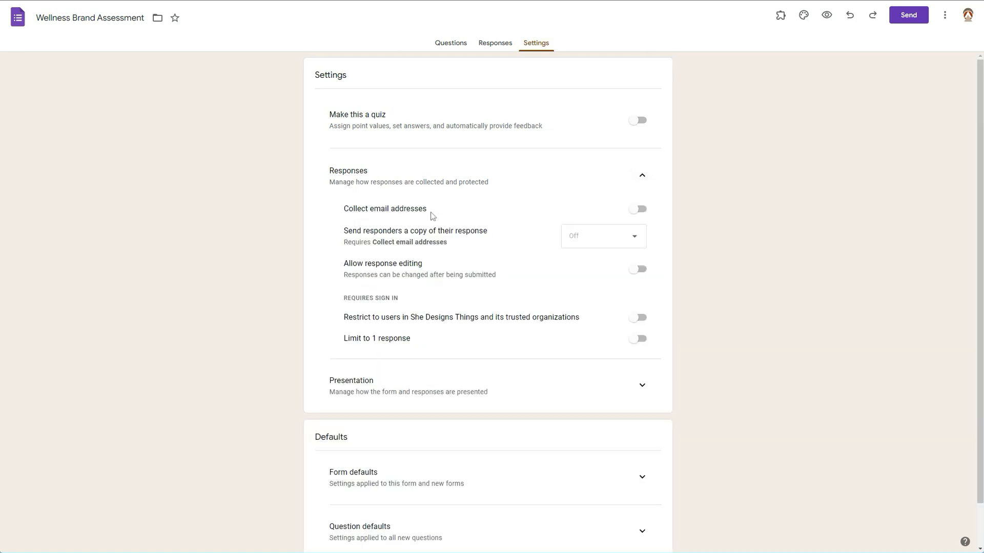
{"action": "scroll", "scroll_direction": "down", "scroll_amount": 3}
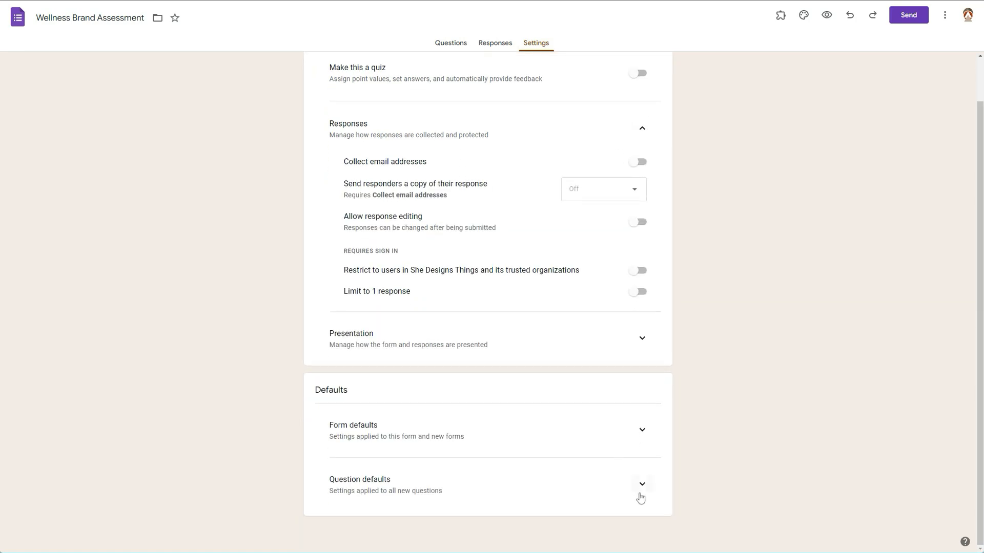
{"action": "left_click", "coordinate": [641, 484]}
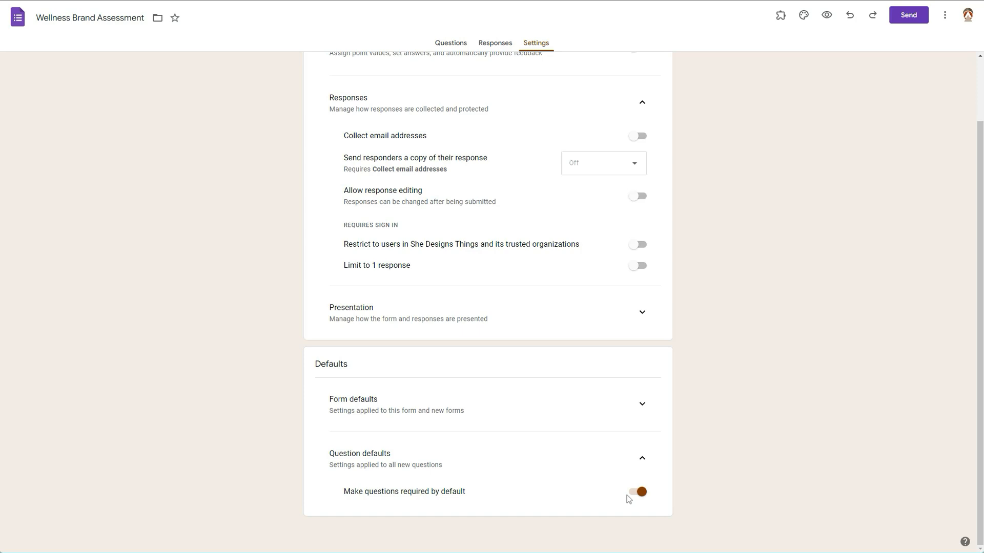
{"action": "left_click", "coordinate": [352, 399]}
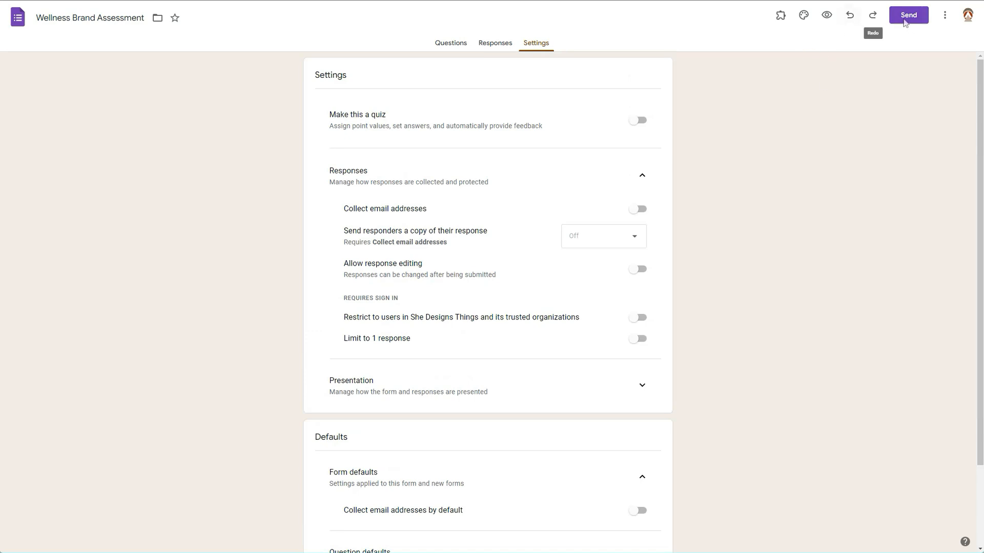
{"action": "mouse_move", "coordinate": [72, 69]}
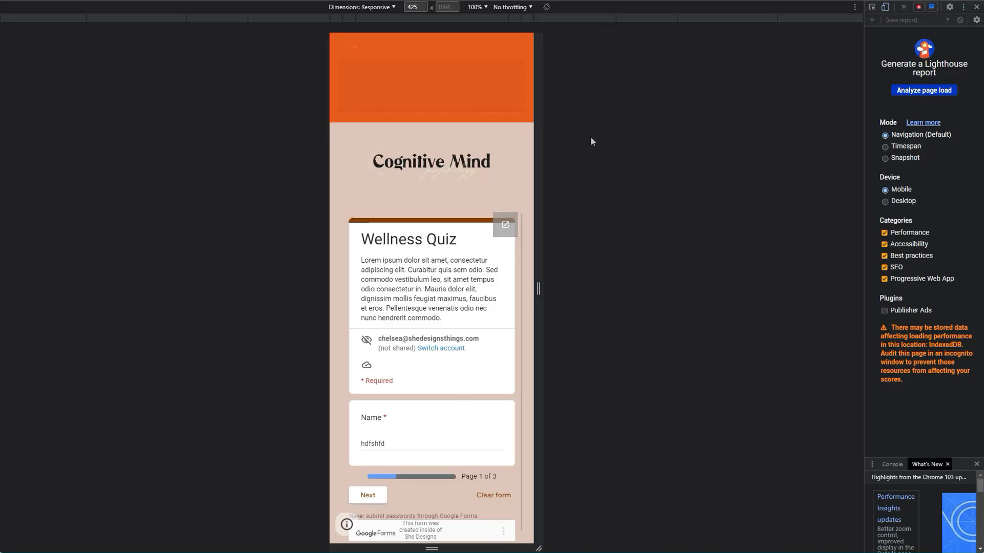
- Scroll the embedded quiz in the mobile device view and advance to page 2
{"action": "scroll", "scroll_direction": "down", "scroll_amount": 3}
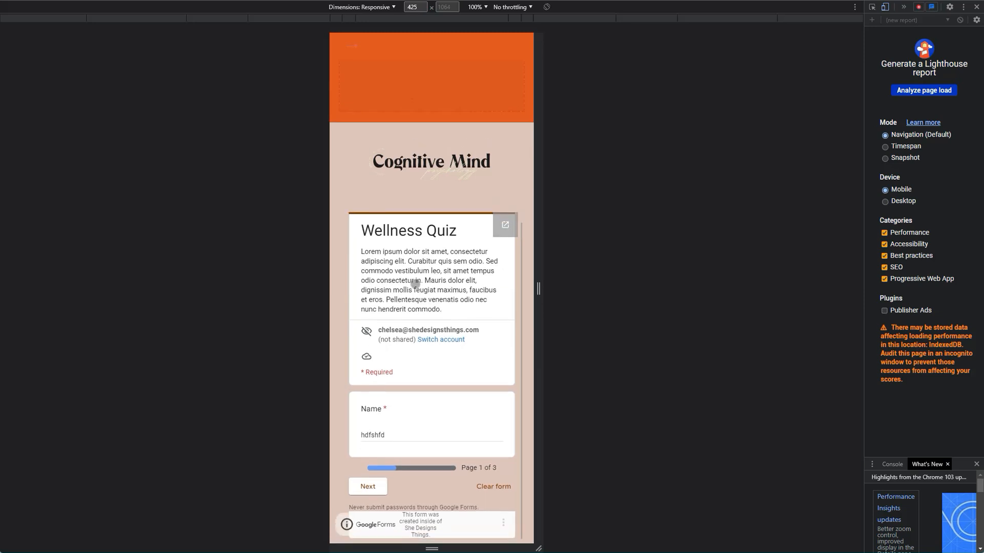
{"action": "scroll", "scroll_direction": "down", "scroll_amount": 3}
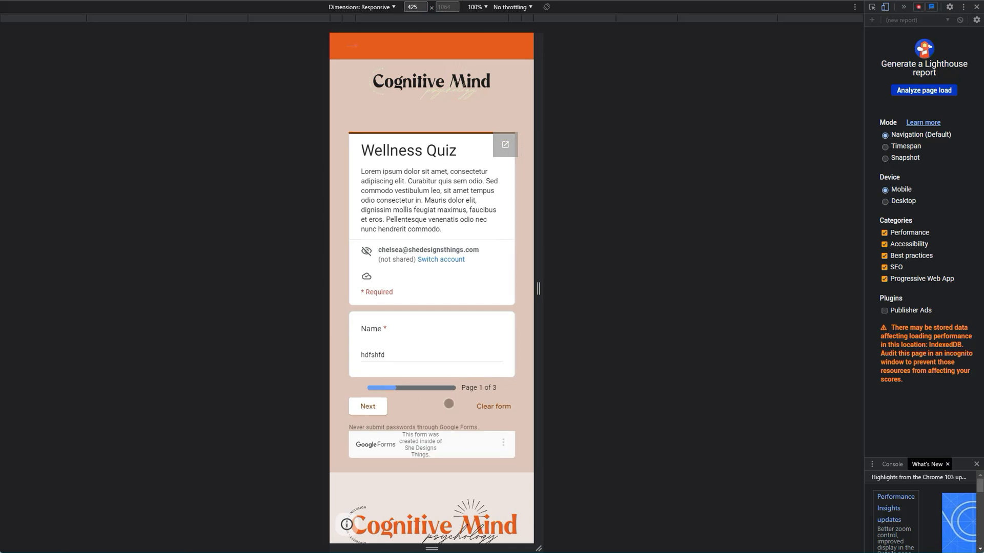
{"action": "scroll", "scroll_direction": "down", "scroll_amount": 3}
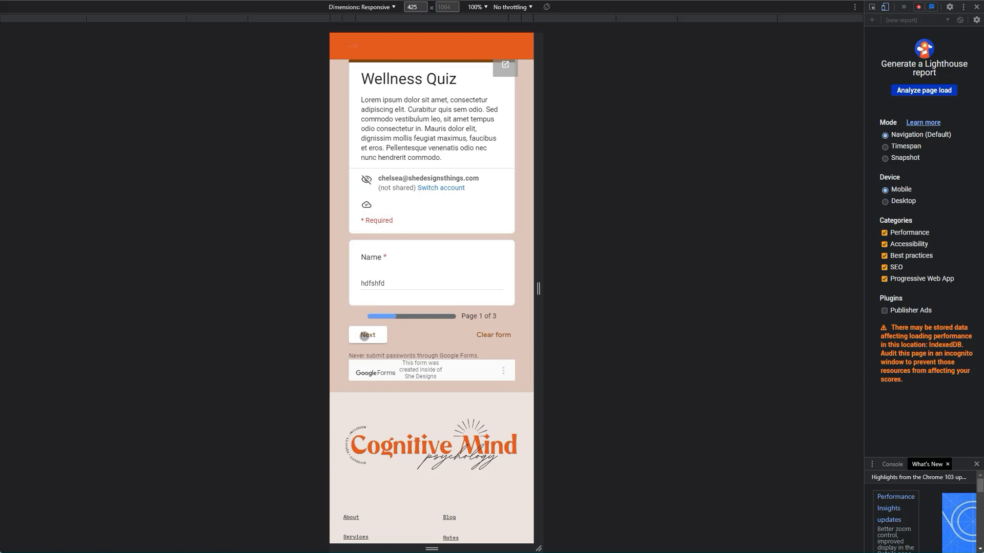
{"action": "left_click", "coordinate": [367, 334]}
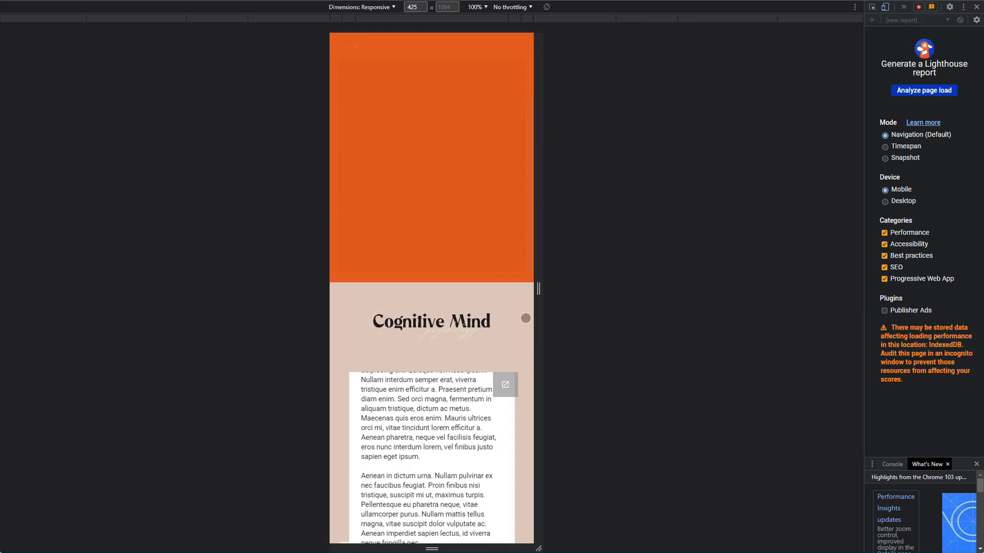
- Try to advance past page 2, triggering the required Email warning
{"action": "scroll", "scroll_direction": "down", "scroll_amount": 3}
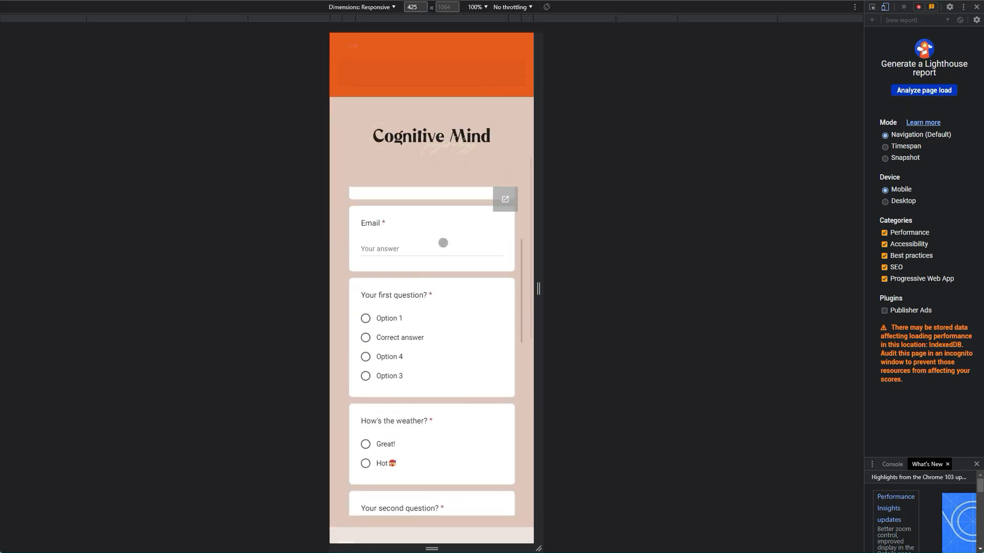
{"action": "scroll", "scroll_direction": "down", "scroll_amount": 3}
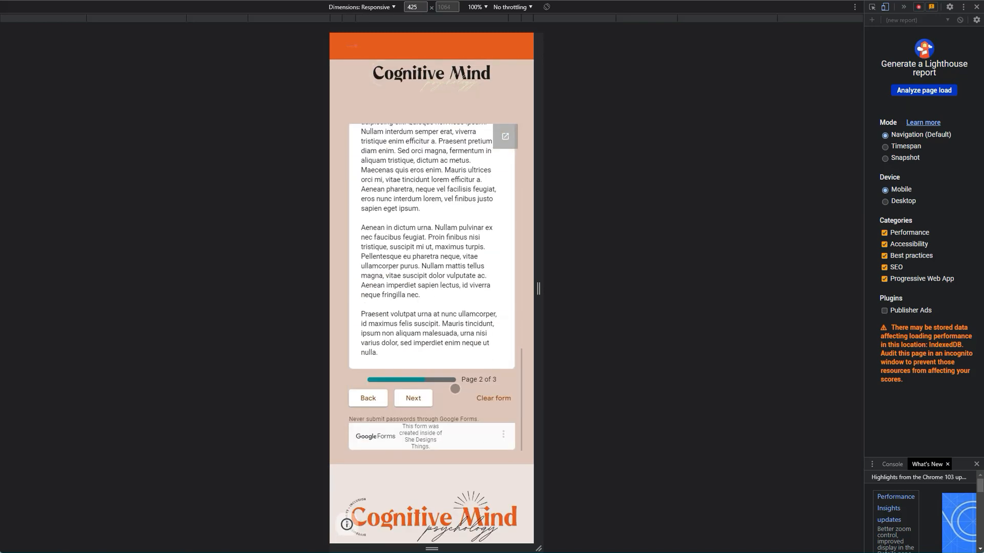
{"action": "left_click", "coordinate": [413, 397]}
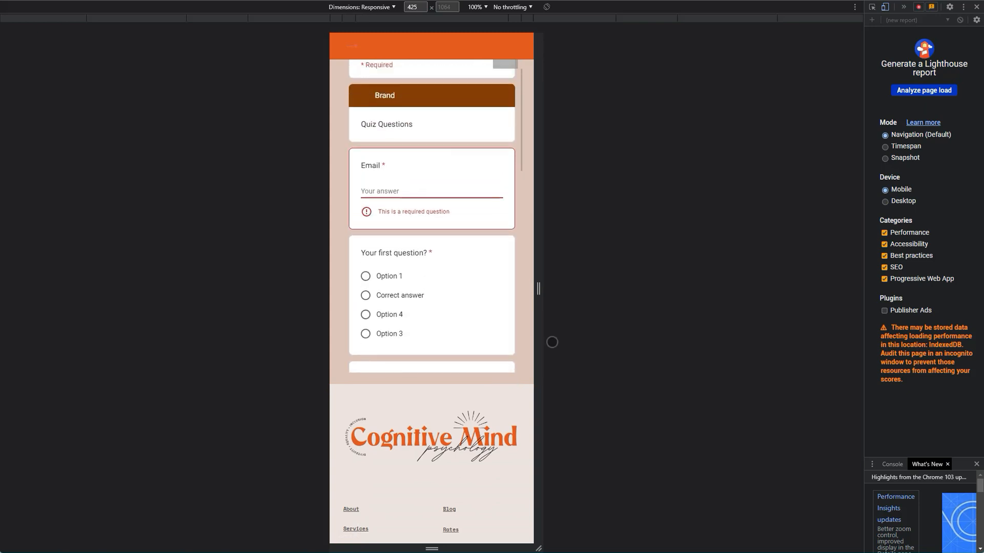